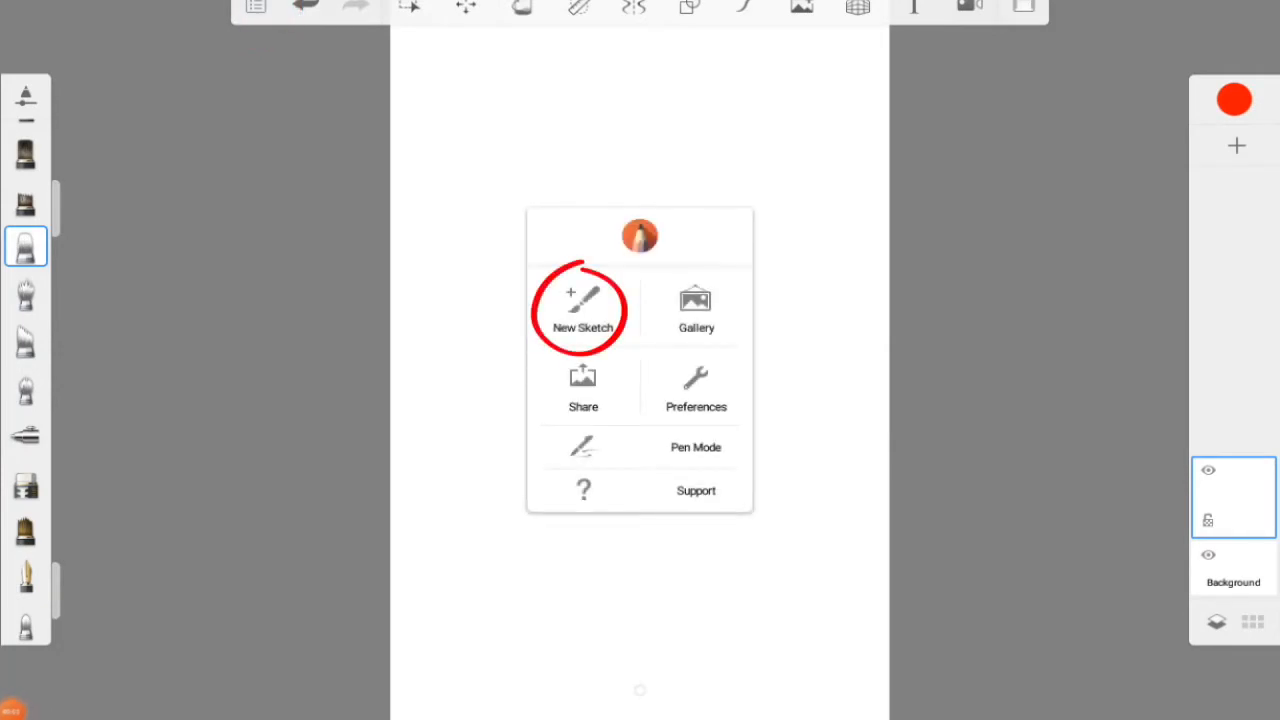
- Create a new Custom-size sketch with the size slider dragged to maximum
{"action": "left_click", "coordinate": [583, 310]}
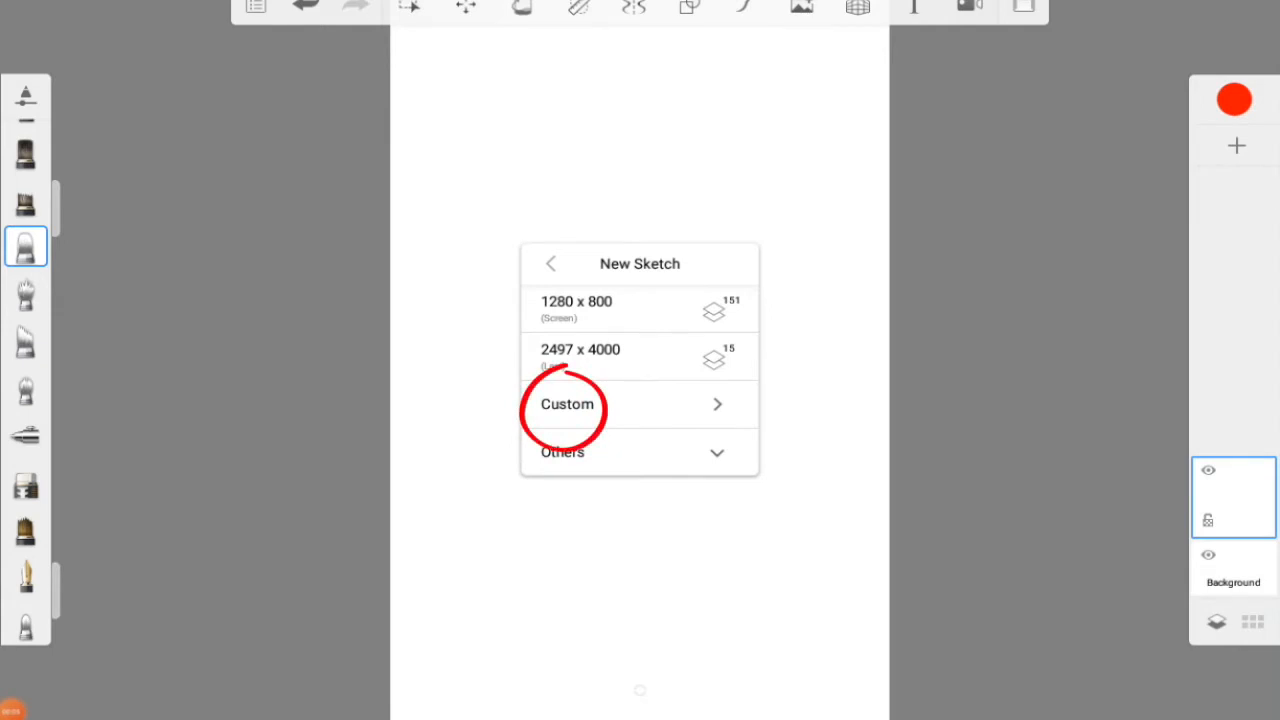
{"action": "left_click", "coordinate": [566, 404]}
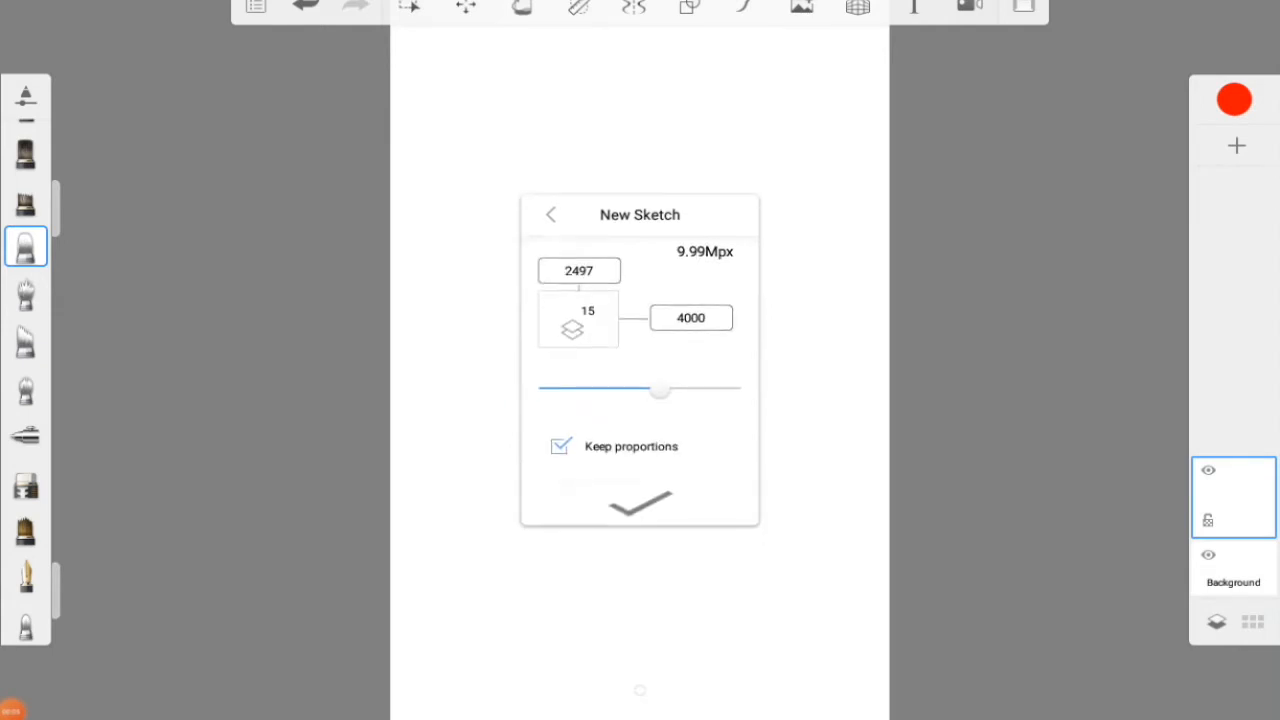
{"action": "left_click_drag", "start_coordinate": [660, 391], "coordinate": [740, 390]}
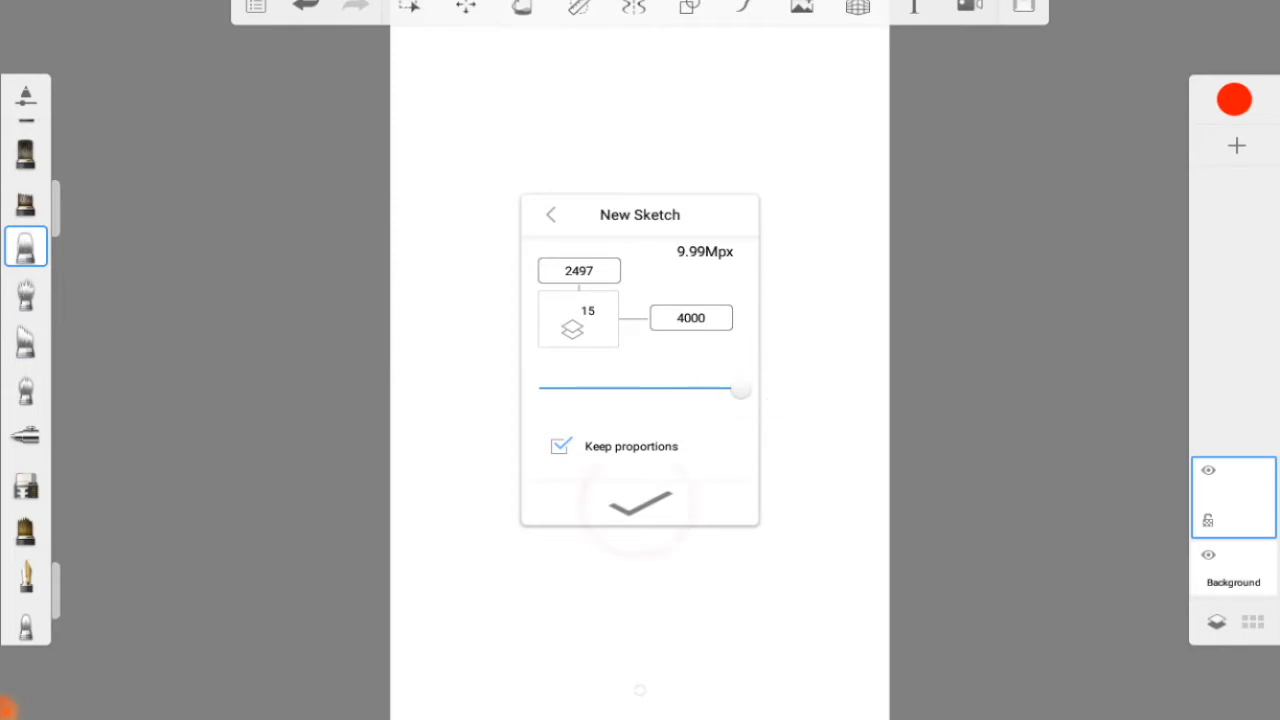
{"action": "left_click", "coordinate": [640, 505]}
{"action": "type", "text": "ART"}
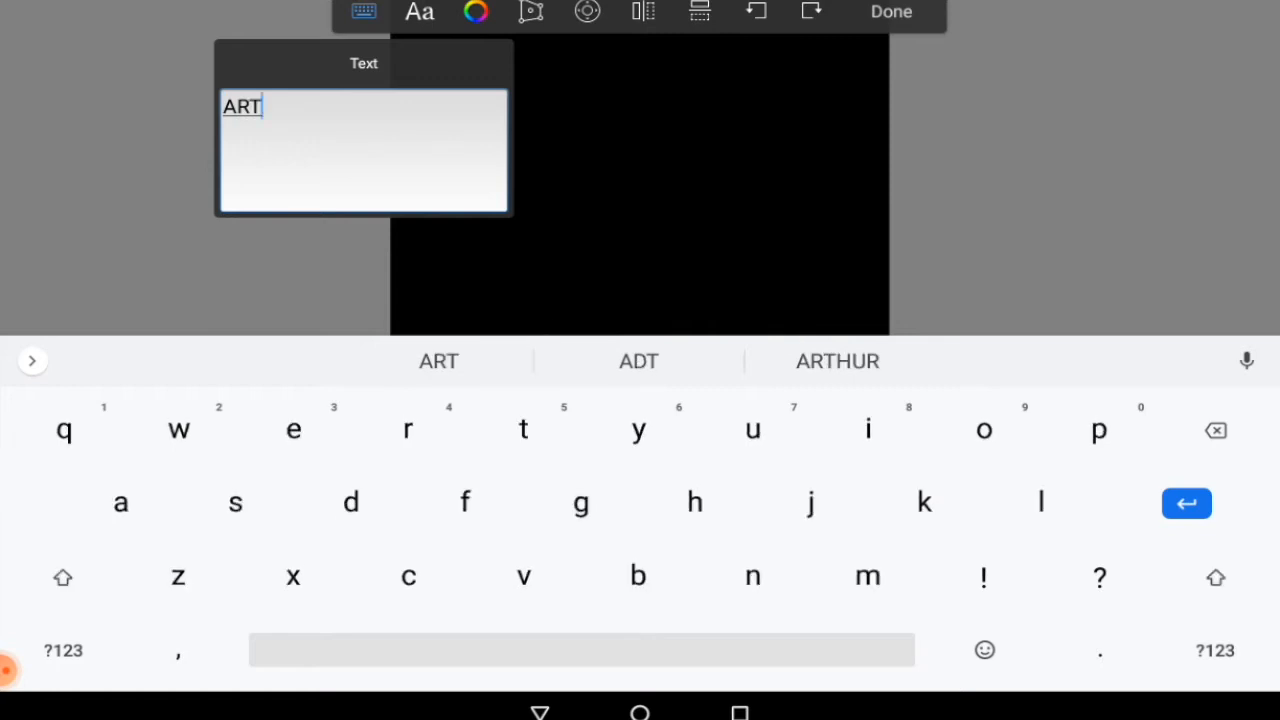
- Open the colour choices for the ART text
{"action": "left_click", "coordinate": [475, 12]}
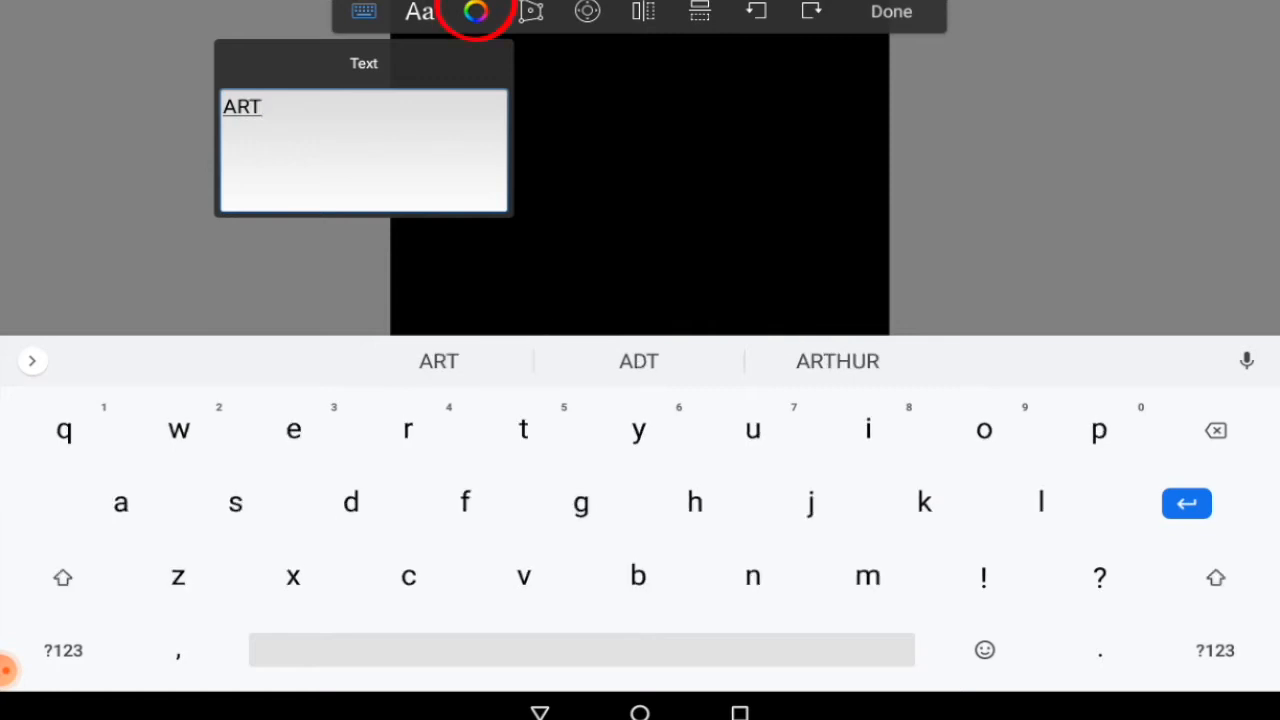
{"action": "left_click", "coordinate": [475, 12]}
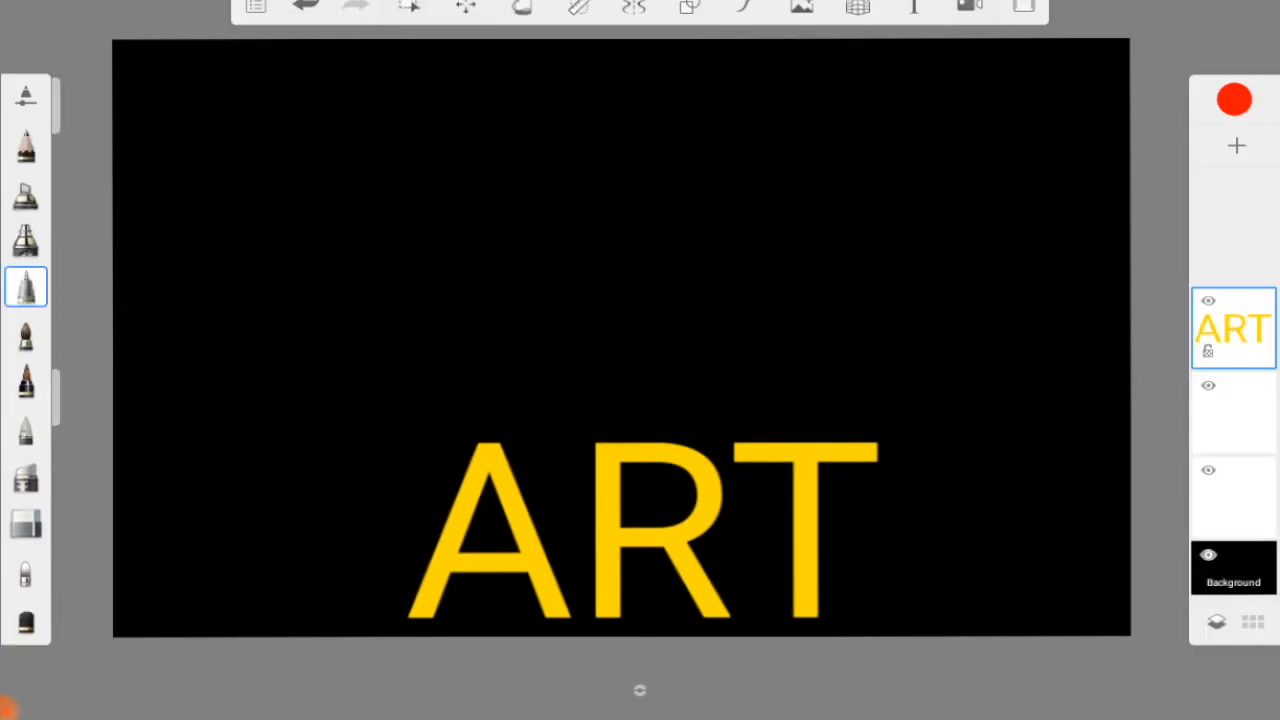
- Select the drawing brush and eyedropper the yellow from the ART letters
{"action": "left_click", "coordinate": [25, 287]}
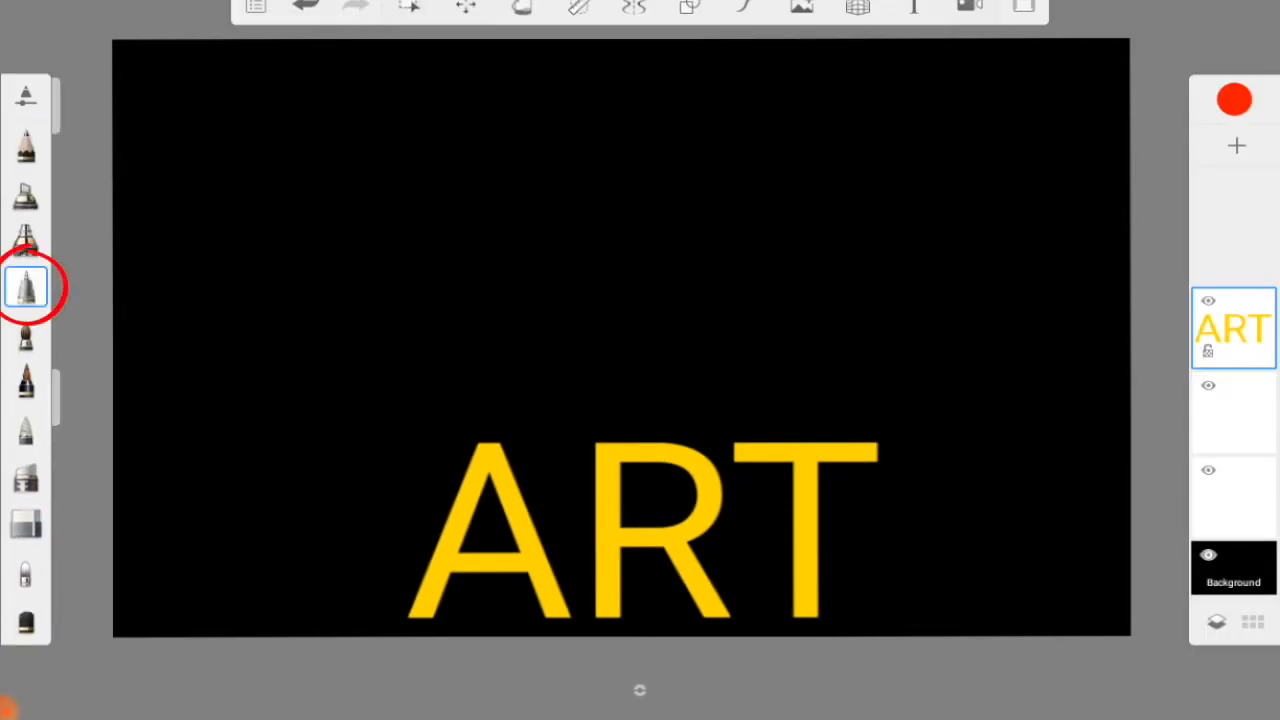
{"action": "left_click", "coordinate": [25, 287]}
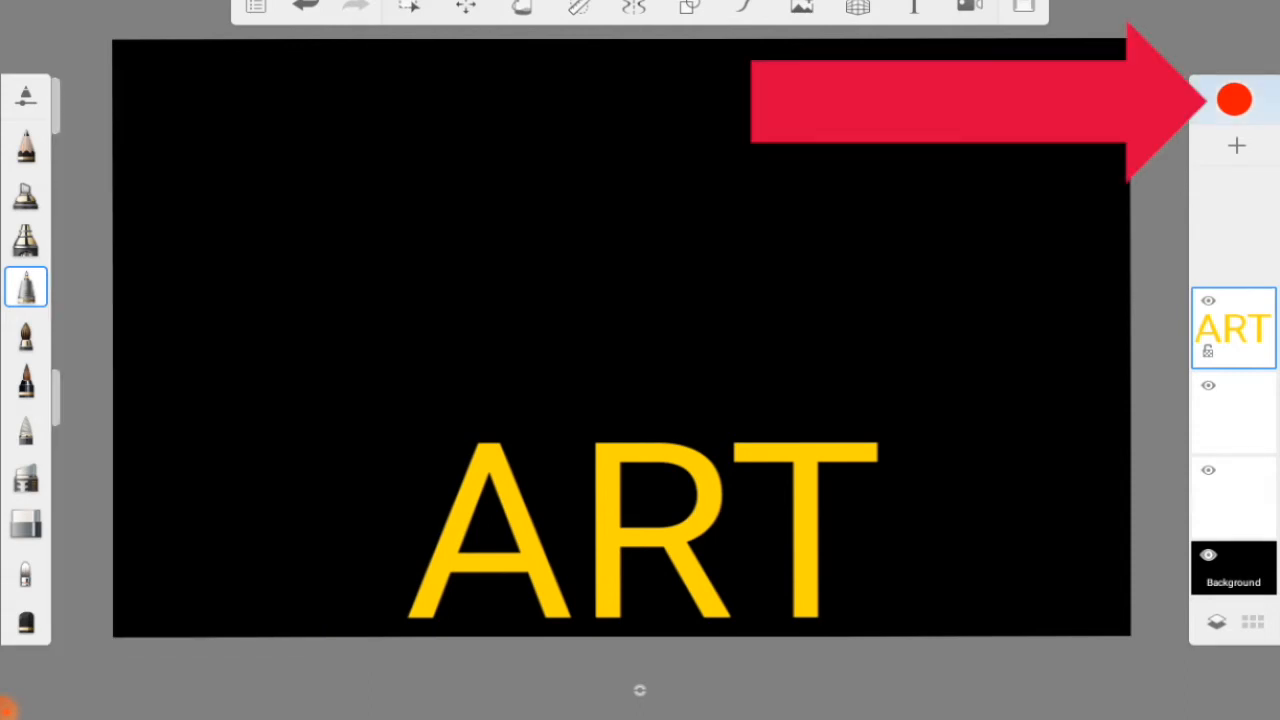
{"action": "left_click", "coordinate": [1235, 99]}
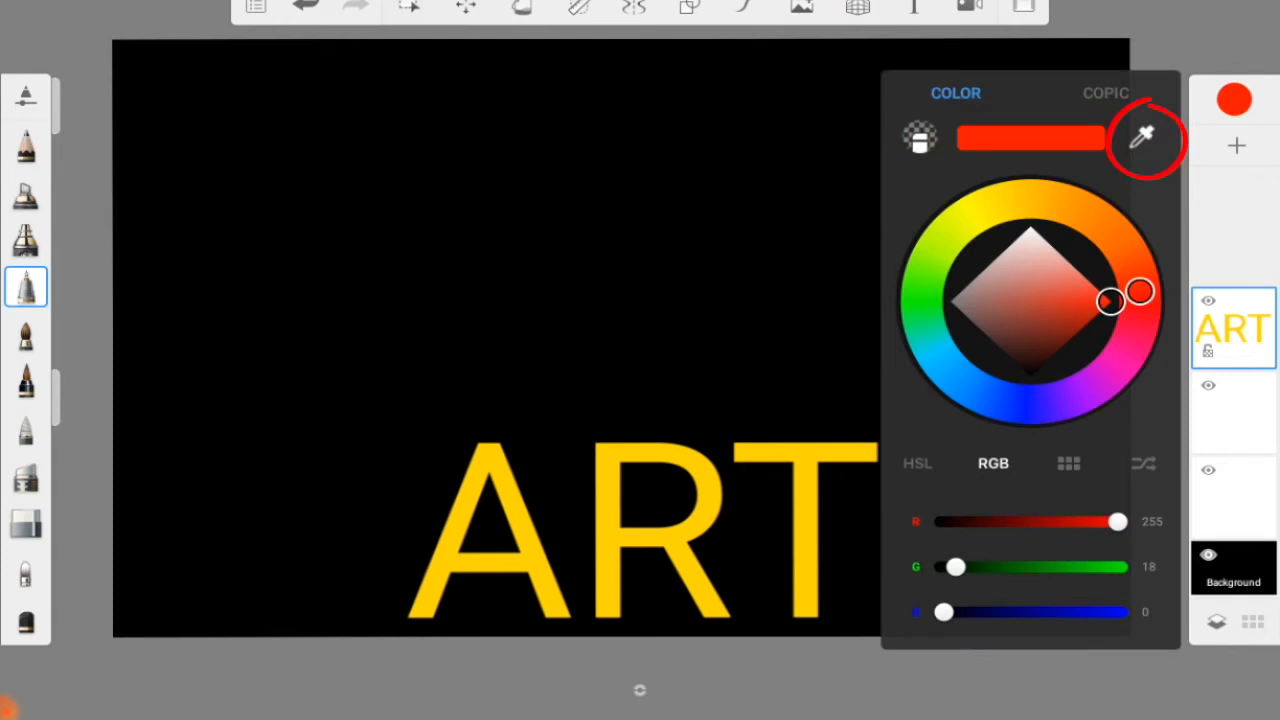
{"action": "left_click", "coordinate": [1147, 133]}
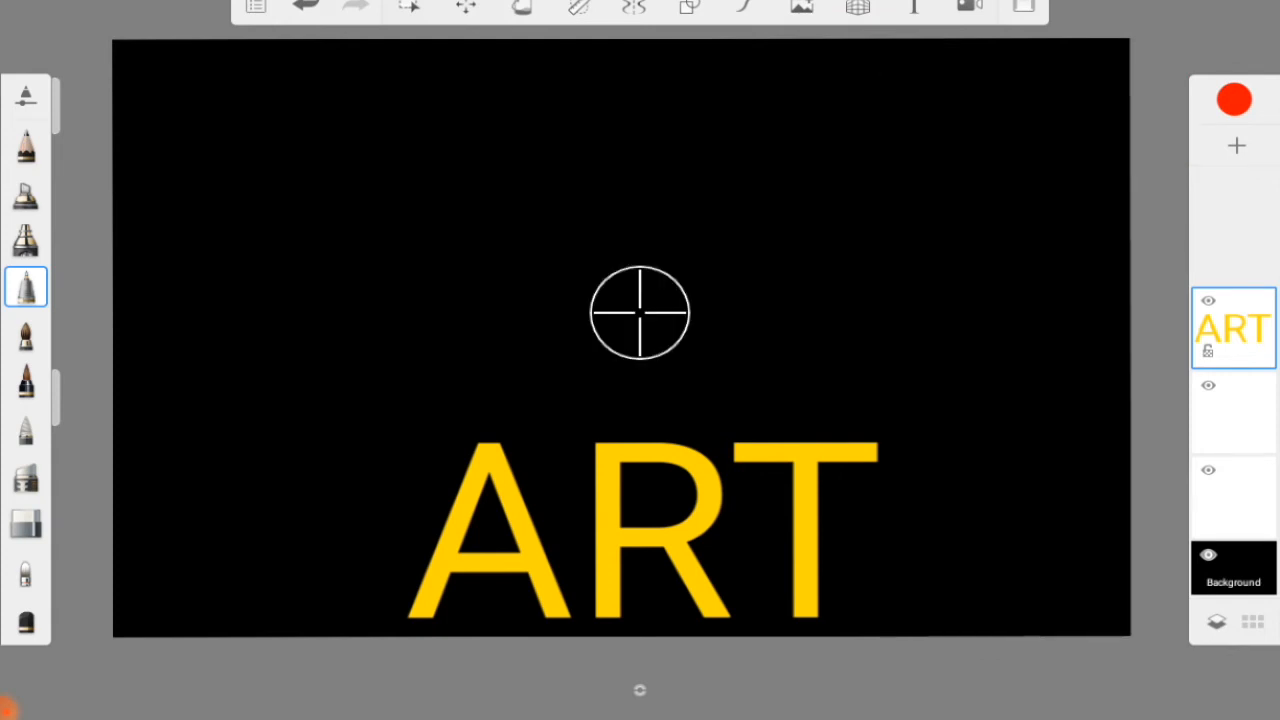
{"action": "mouse_move", "coordinate": [632, 407]}
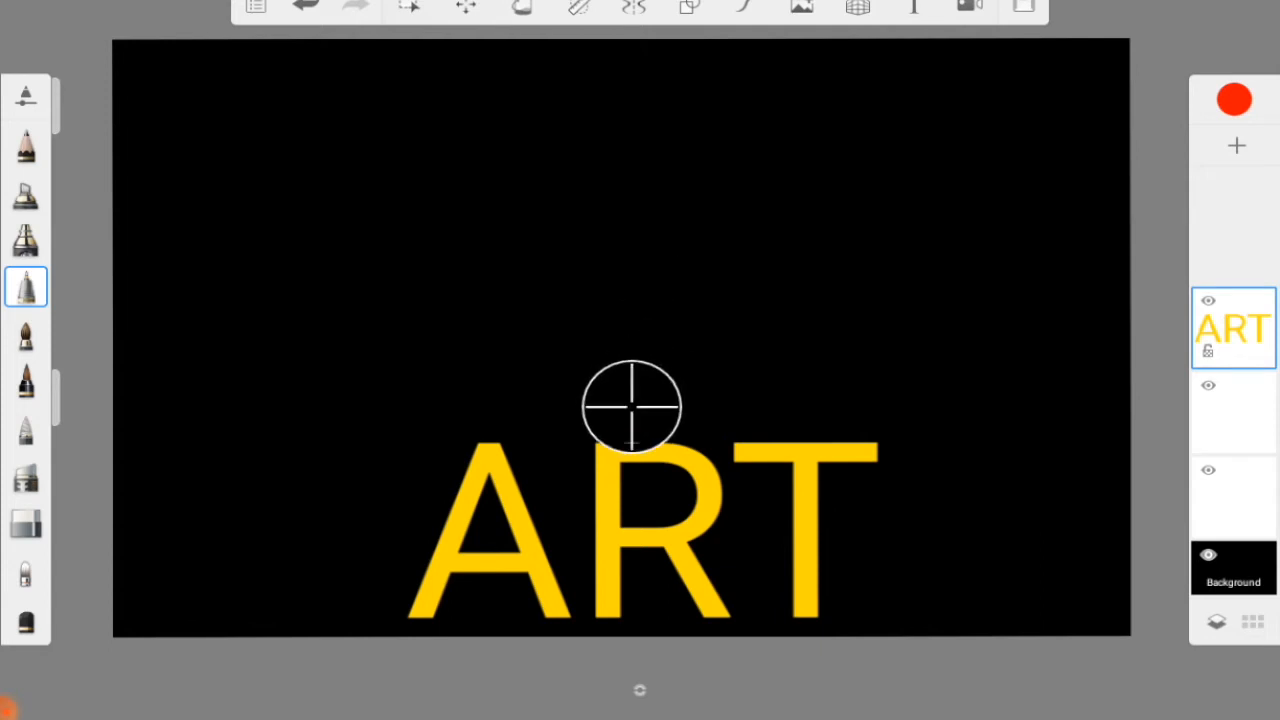
{"action": "mouse_move", "coordinate": [612, 453]}
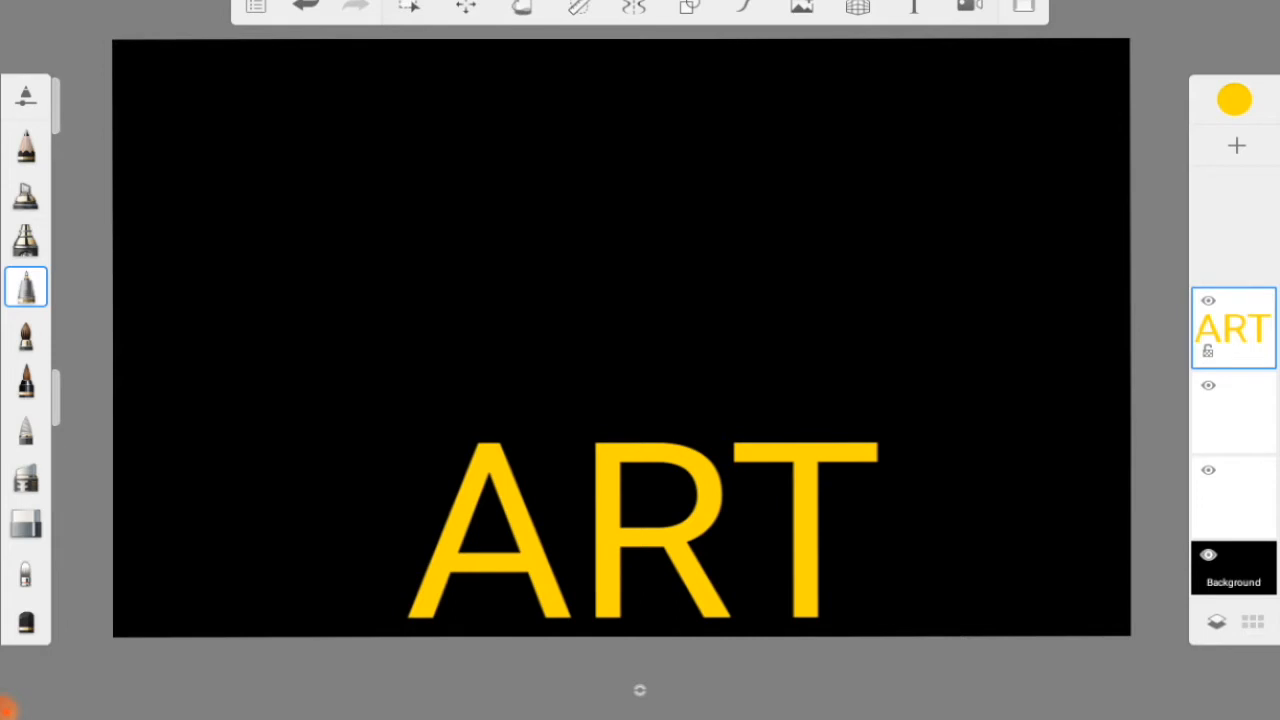
{"action": "left_click", "coordinate": [25, 287]}
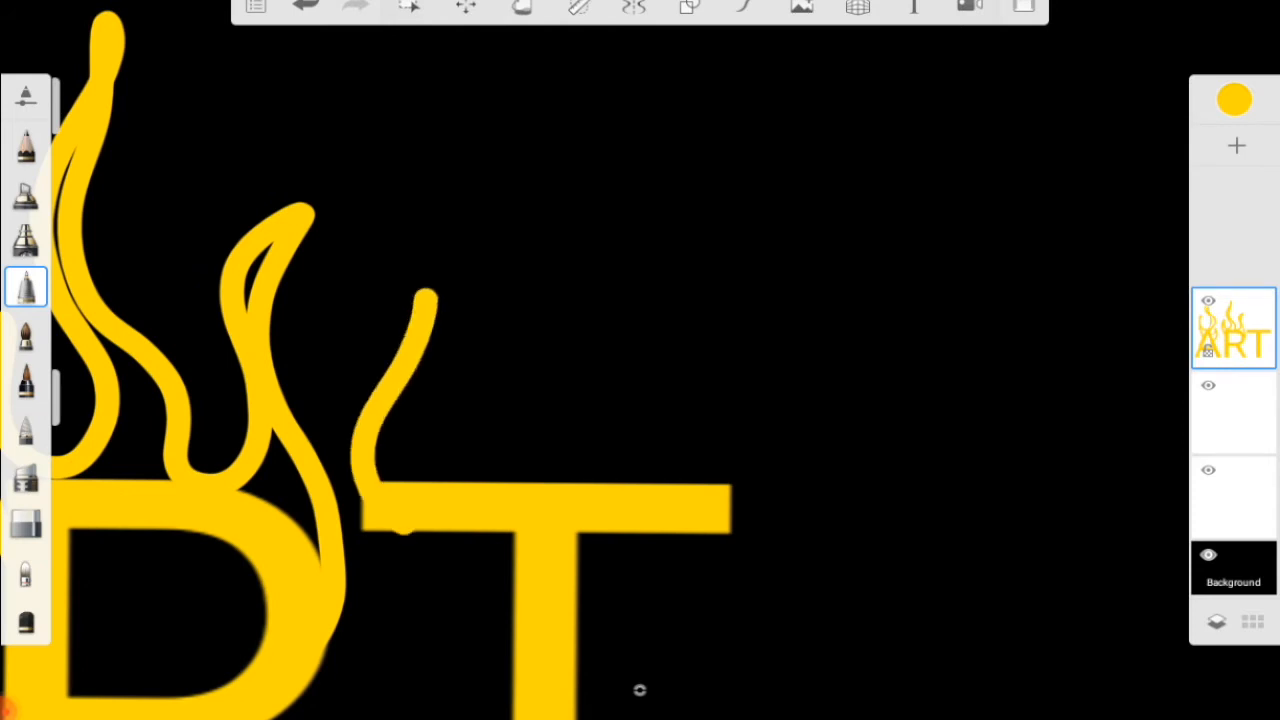
- Draw a yellow flame shape rising above the ART letters
{"action": "left_click_drag", "start_coordinate": [430, 290], "coordinate": [510, 480]}
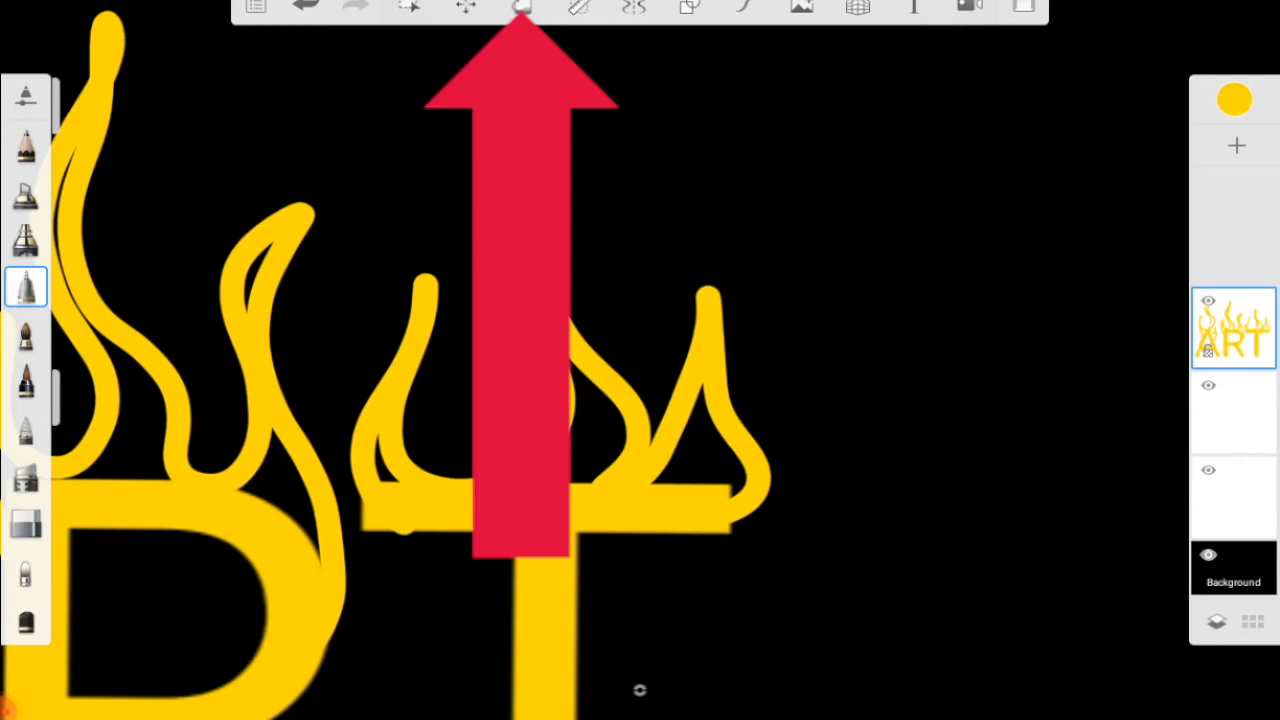
- Fill a flame outline with yellow, undoing the fill that spilled onto the background
{"action": "left_click", "coordinate": [521, 8]}
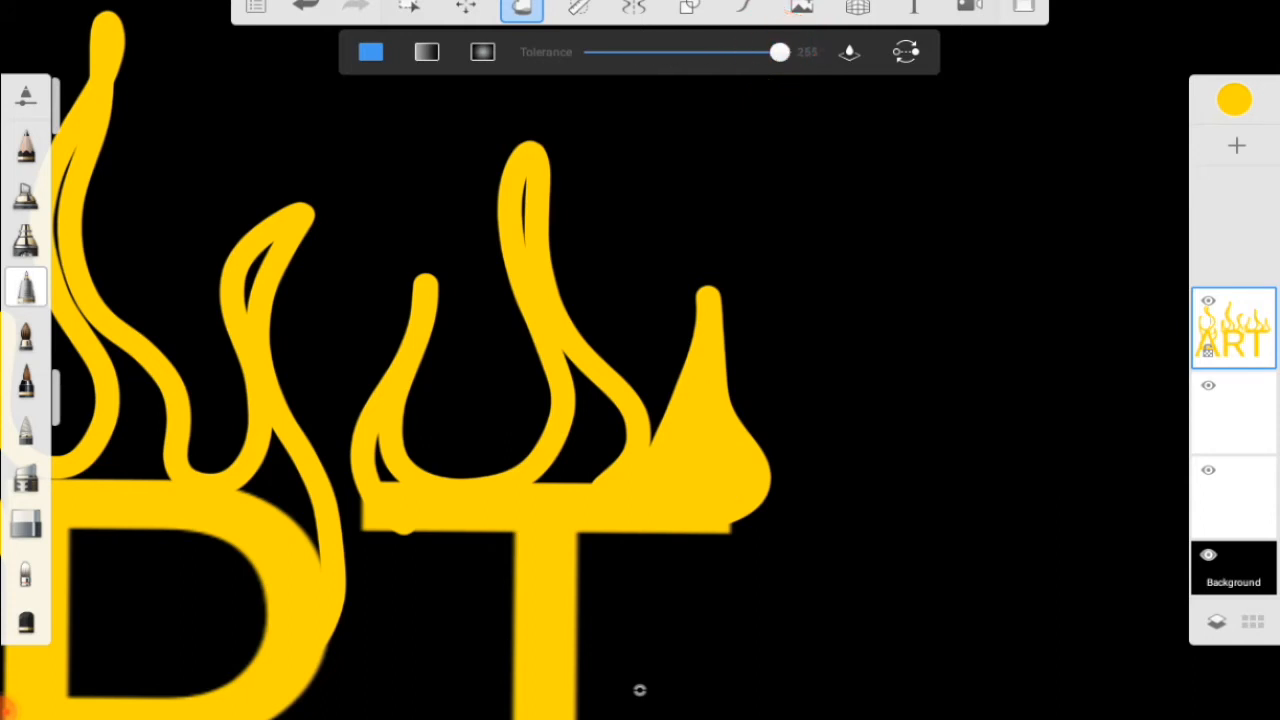
{"action": "left_click", "coordinate": [580, 430]}
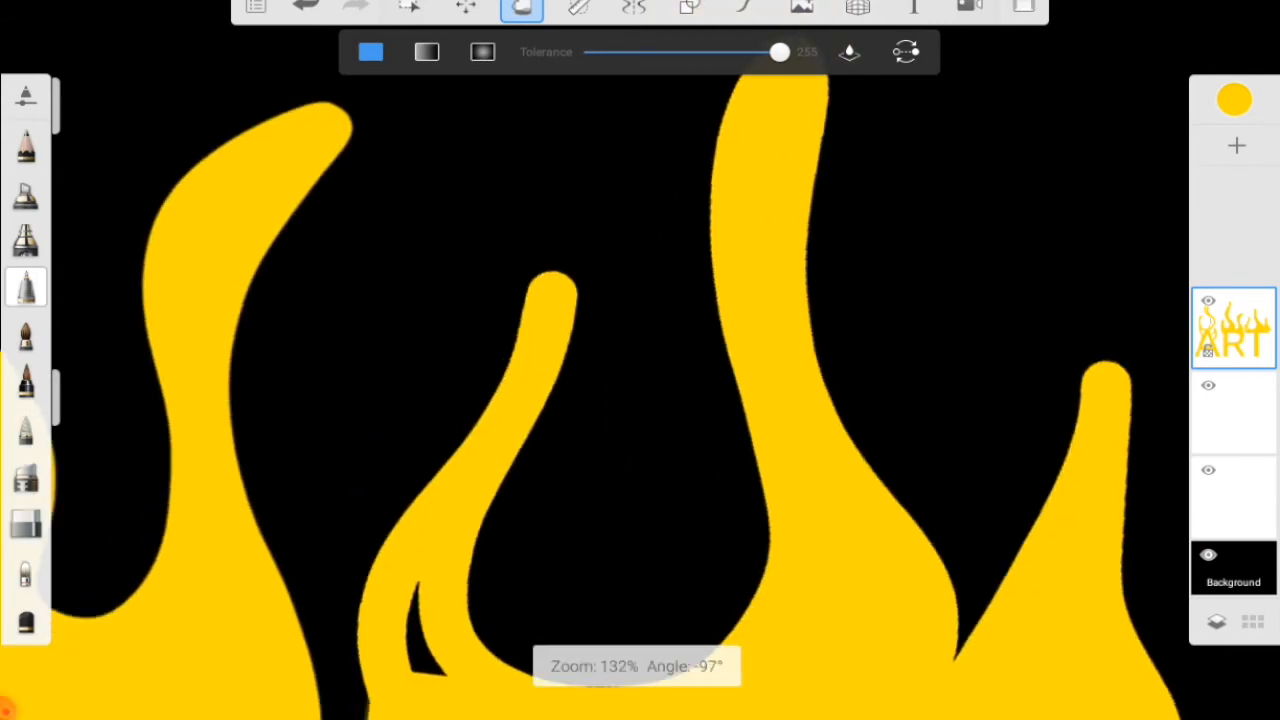
{"action": "scroll", "scroll_direction": "down", "scroll_amount": 3}
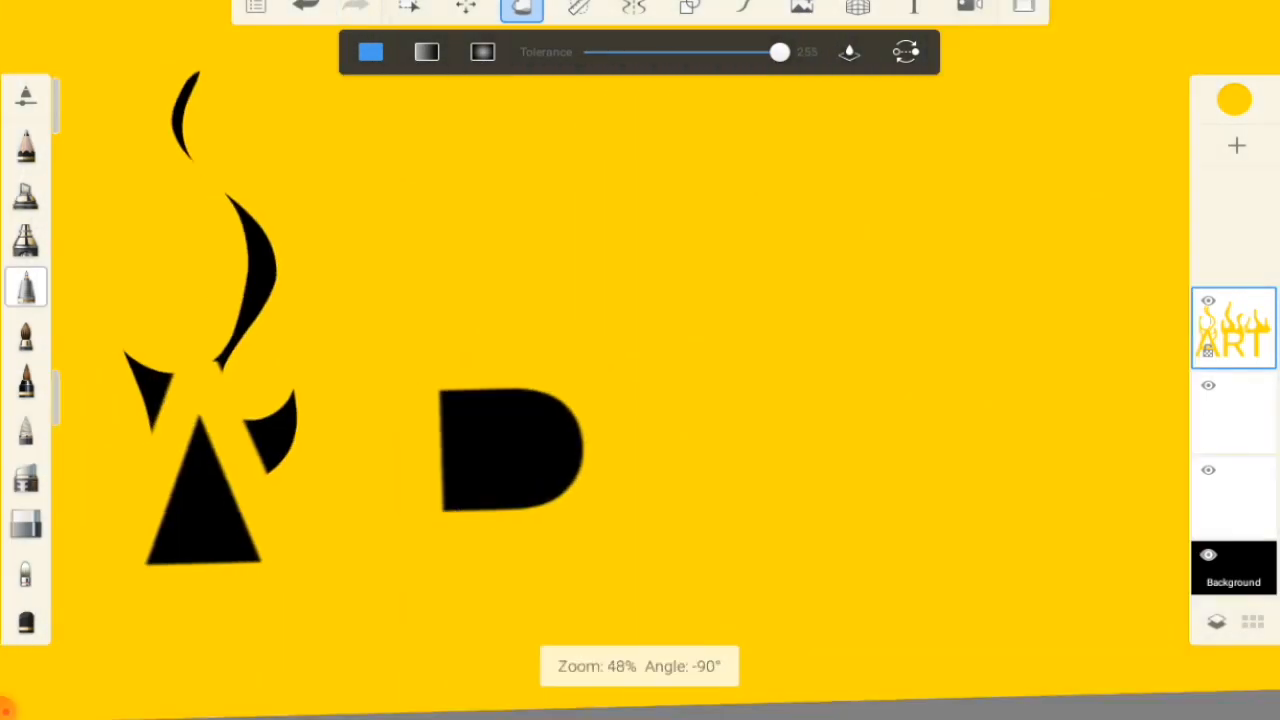
{"action": "left_click", "coordinate": [305, 8]}
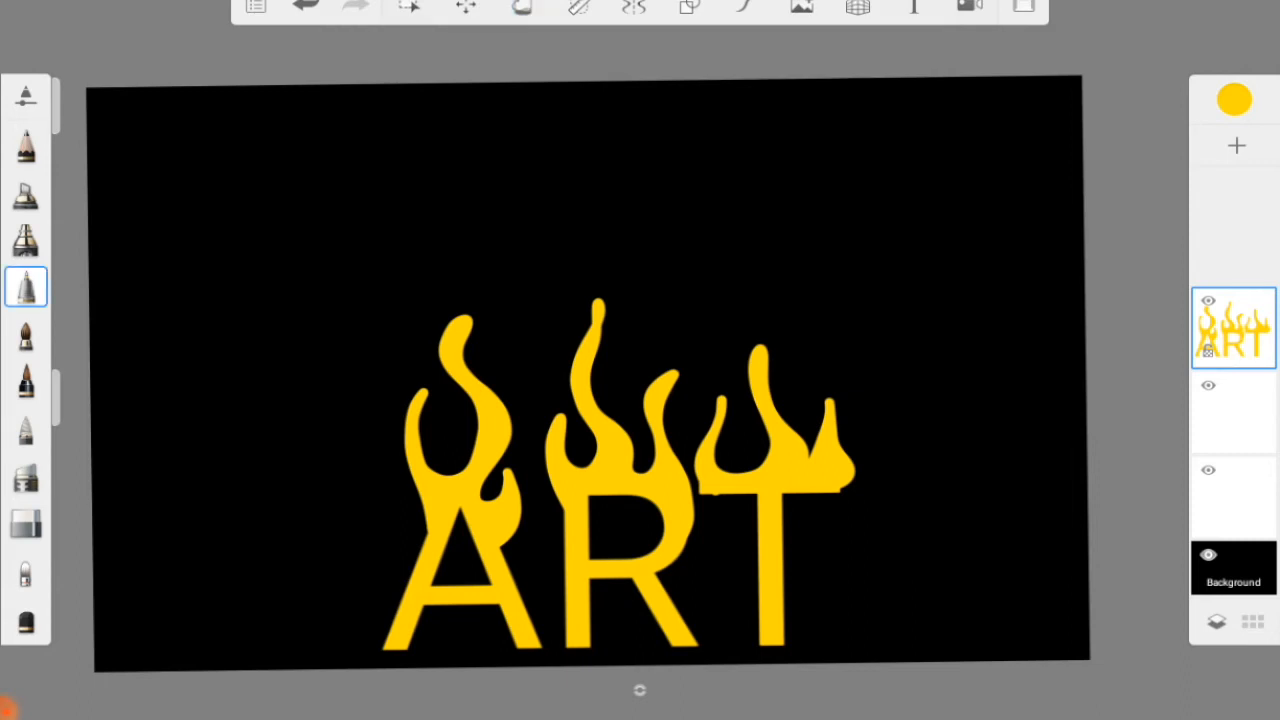
- Open the colour puck to pick orange for the flame edges
{"action": "left_click", "coordinate": [1234, 98]}
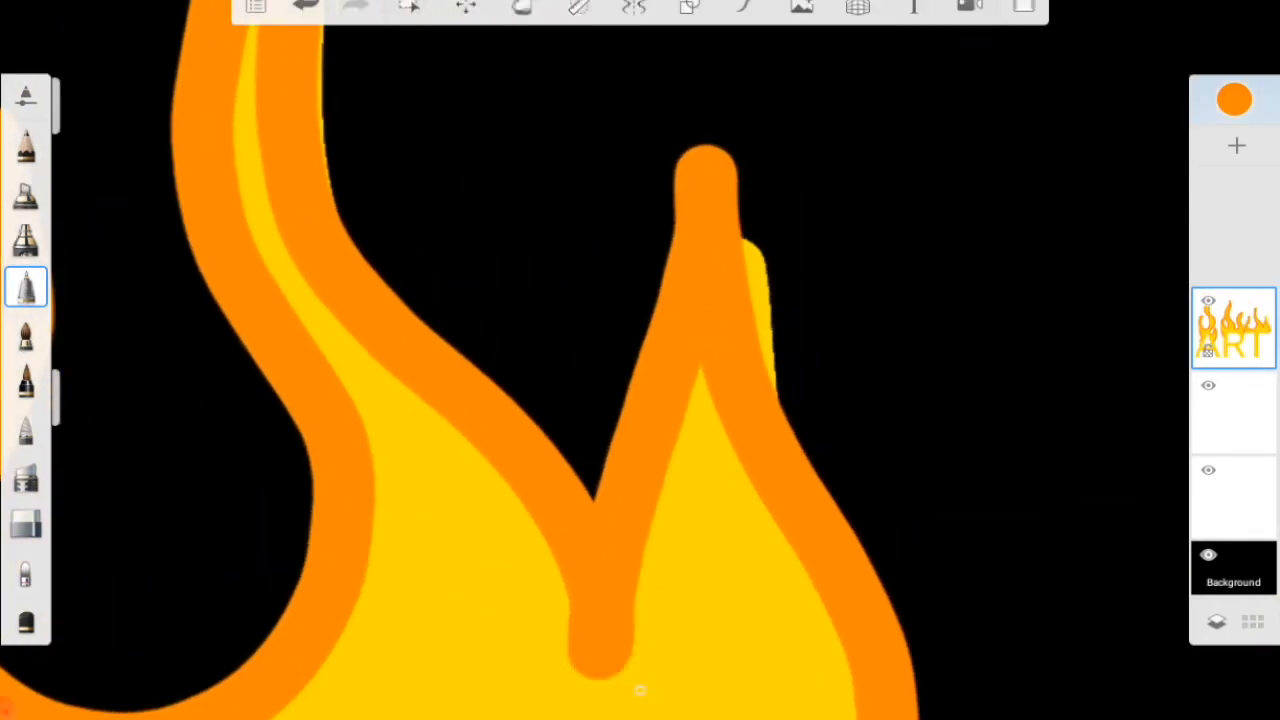
- Change the colour to red-orange for the outer flame strokes
{"action": "left_click", "coordinate": [1234, 98]}
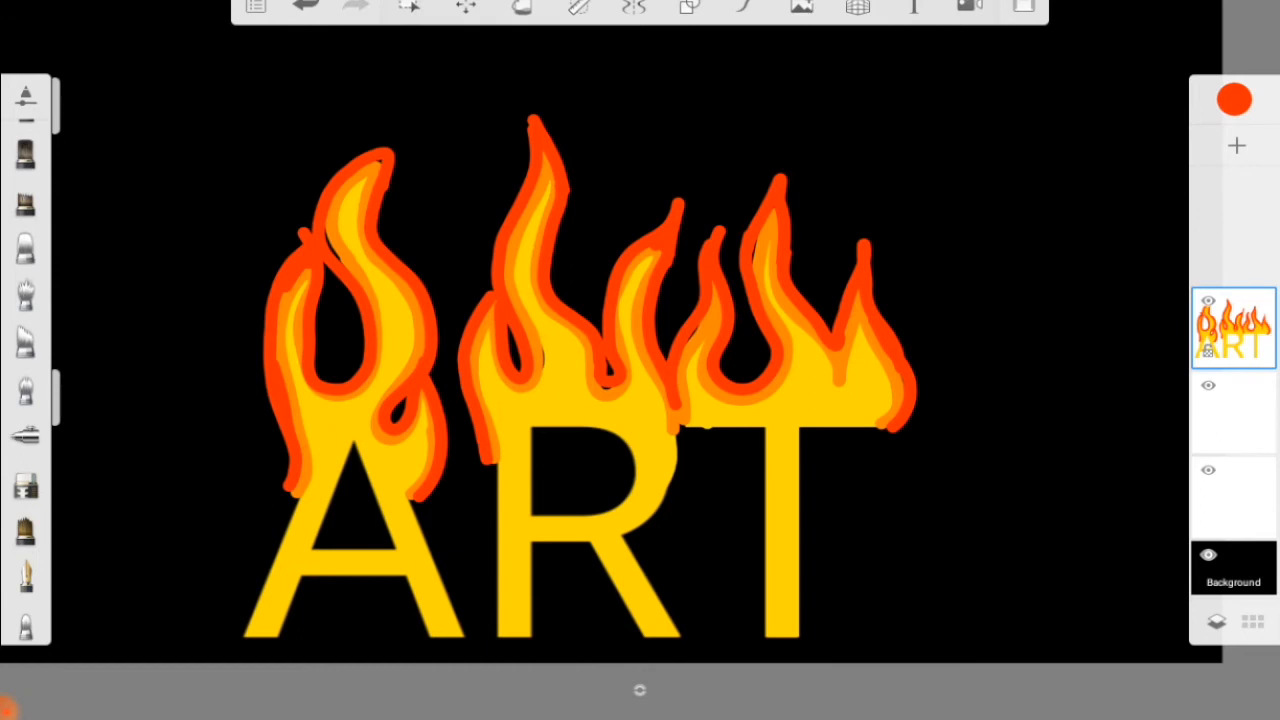
{"action": "left_click", "coordinate": [25, 293]}
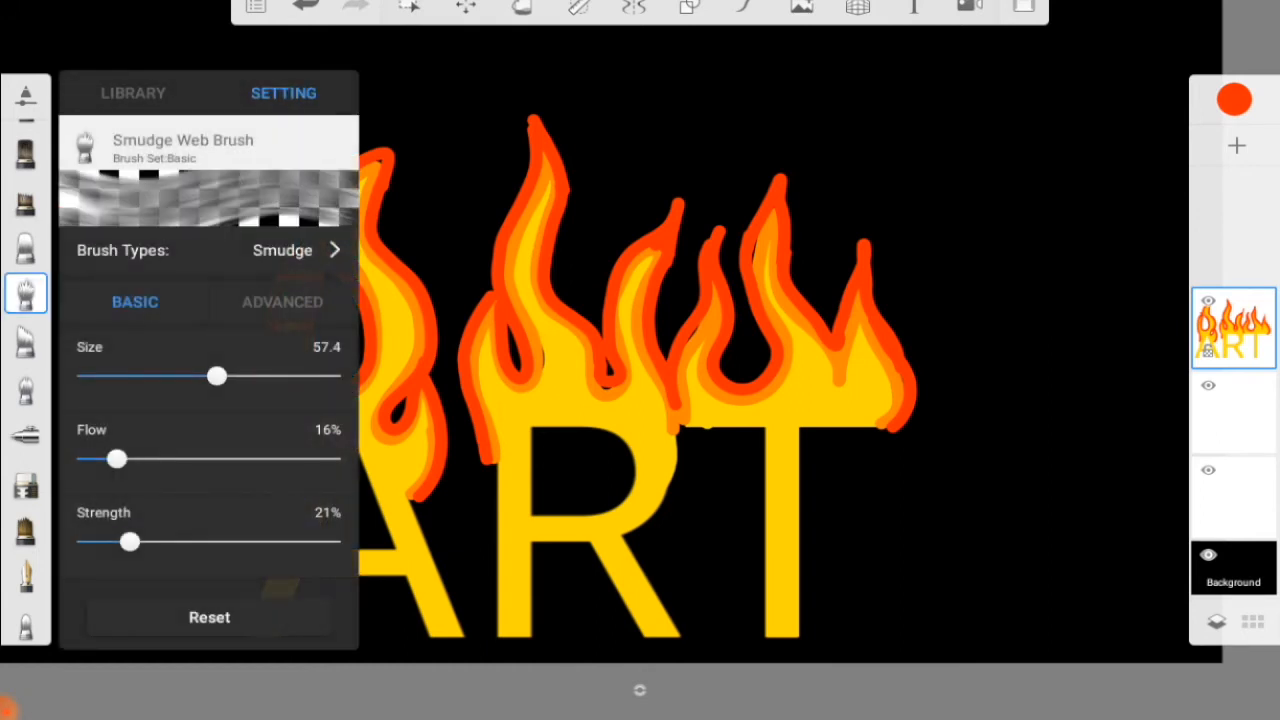
- Choose a brush from the Smudge section of the brush library
{"action": "left_click", "coordinate": [133, 93]}
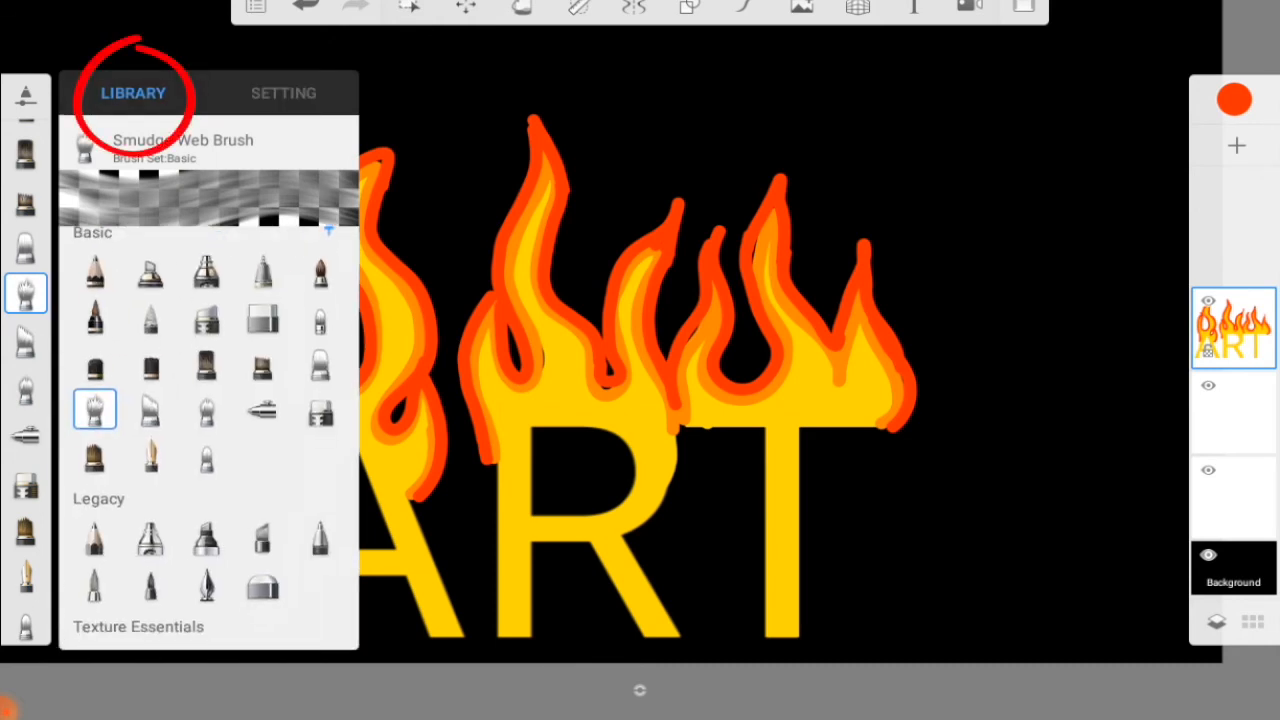
{"action": "scroll", "scroll_direction": "down", "scroll_amount": 3}
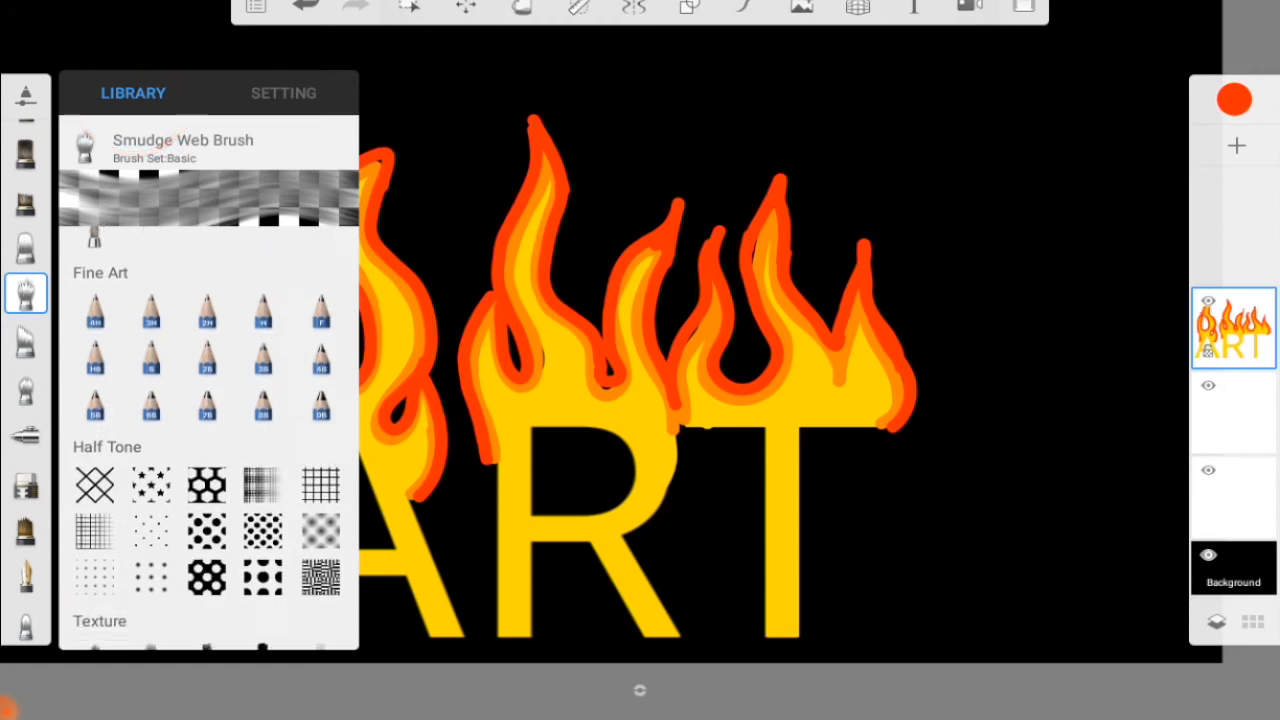
{"action": "scroll", "scroll_direction": "down", "scroll_amount": 3}
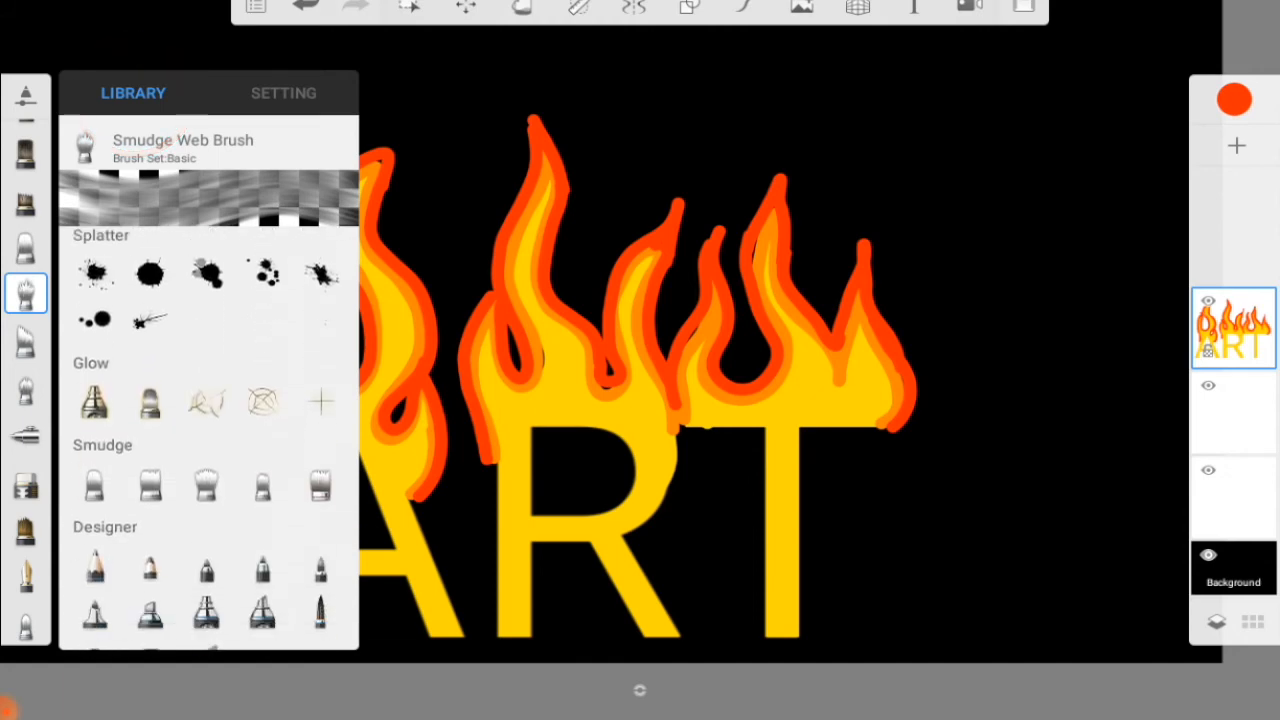
{"action": "scroll", "scroll_direction": "down", "scroll_amount": 3}
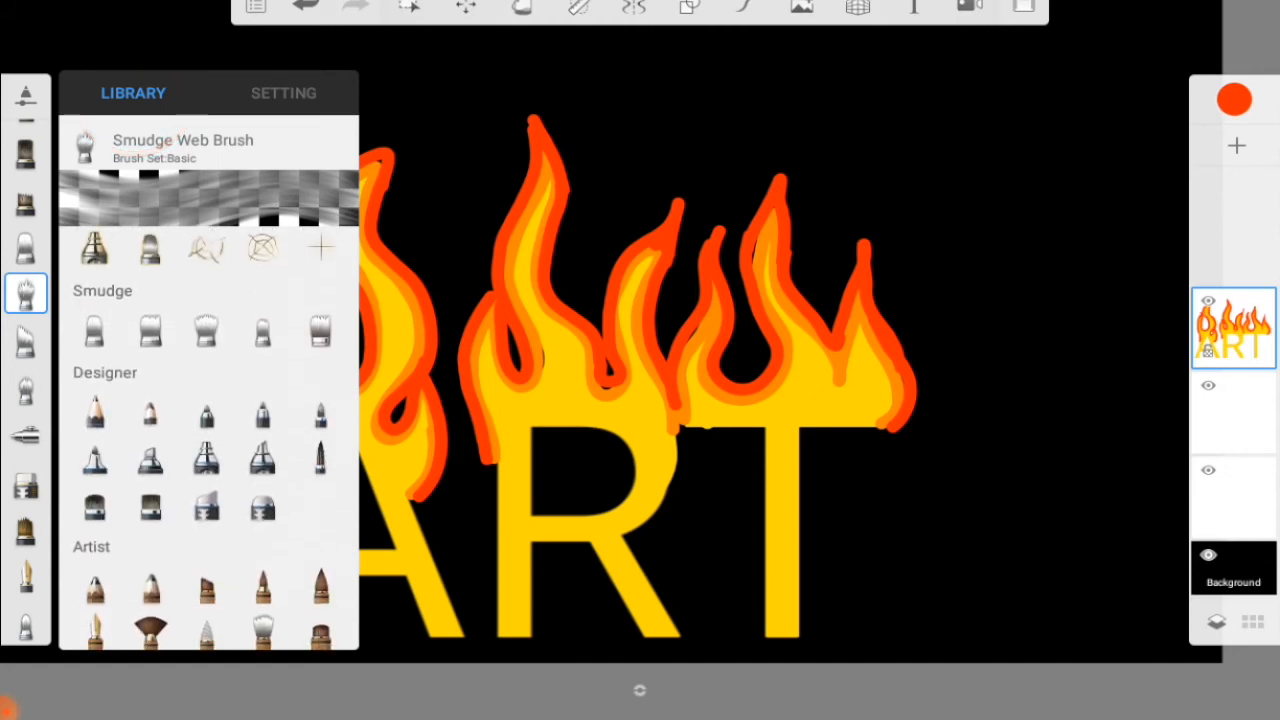
{"action": "left_click", "coordinate": [262, 330]}
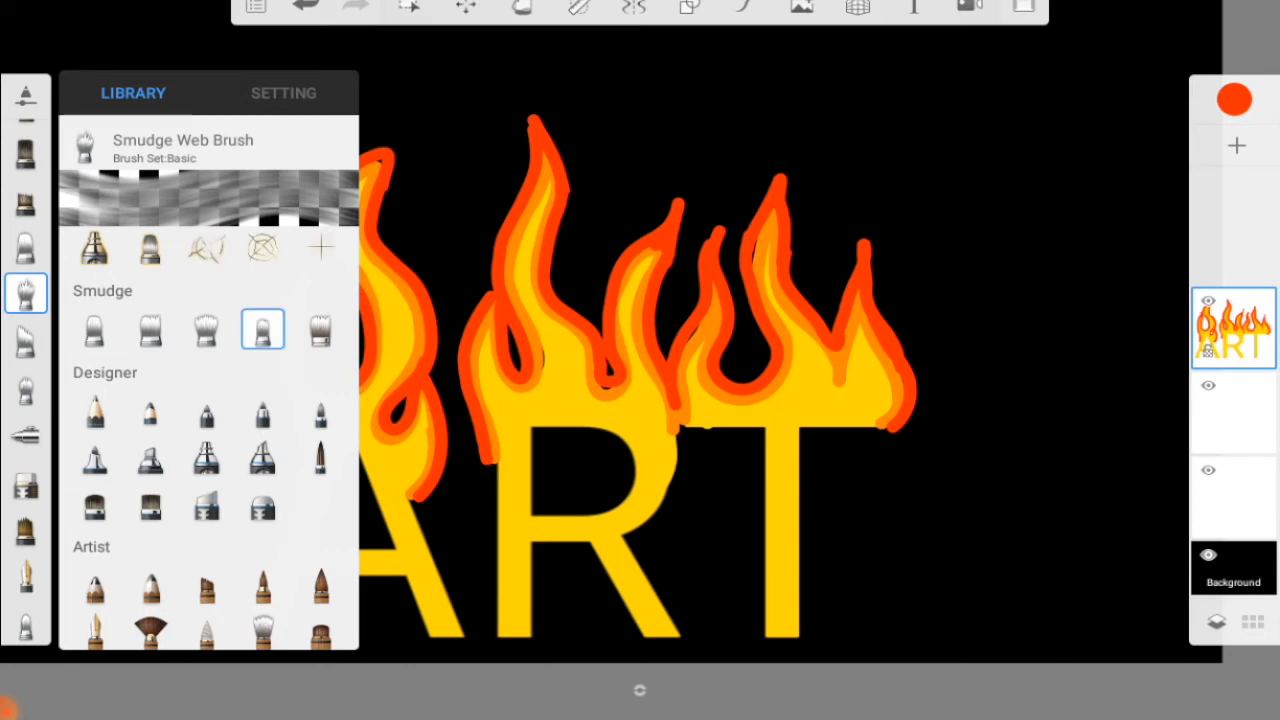
{"action": "left_click", "coordinate": [93, 330]}
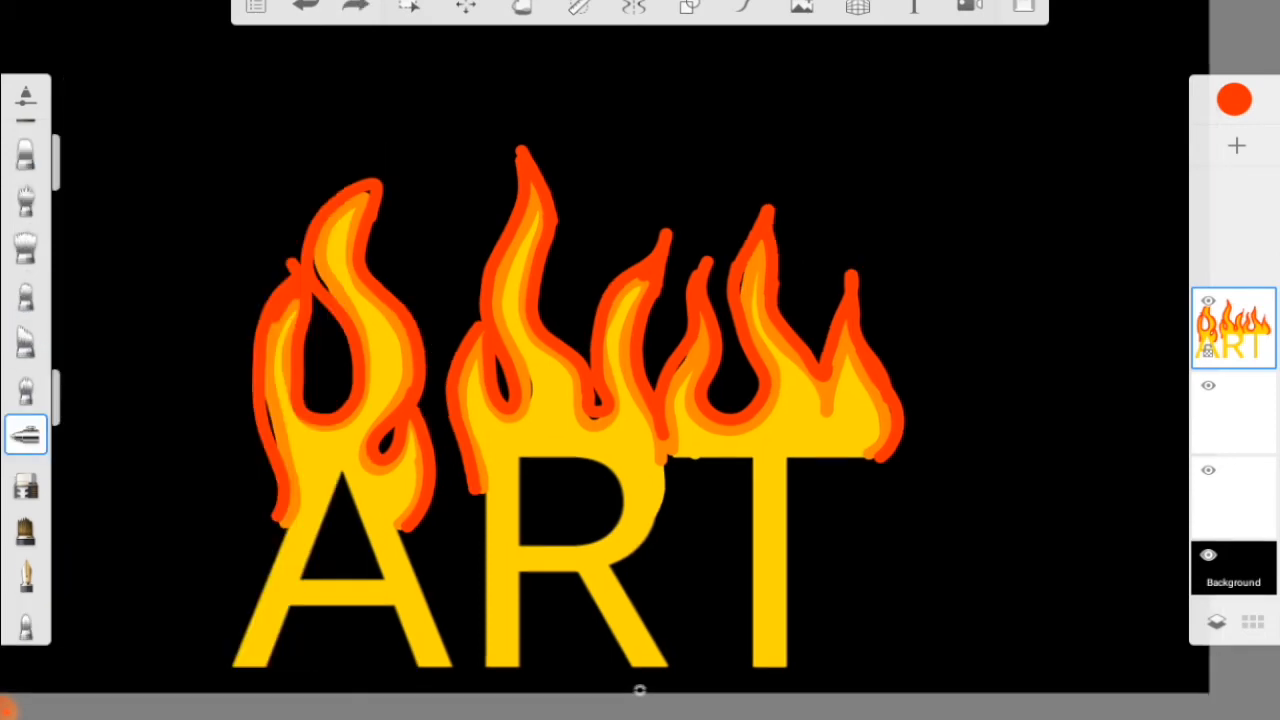
- Set the Hard Airbrush blending type to Color
{"action": "left_click", "coordinate": [25, 433]}
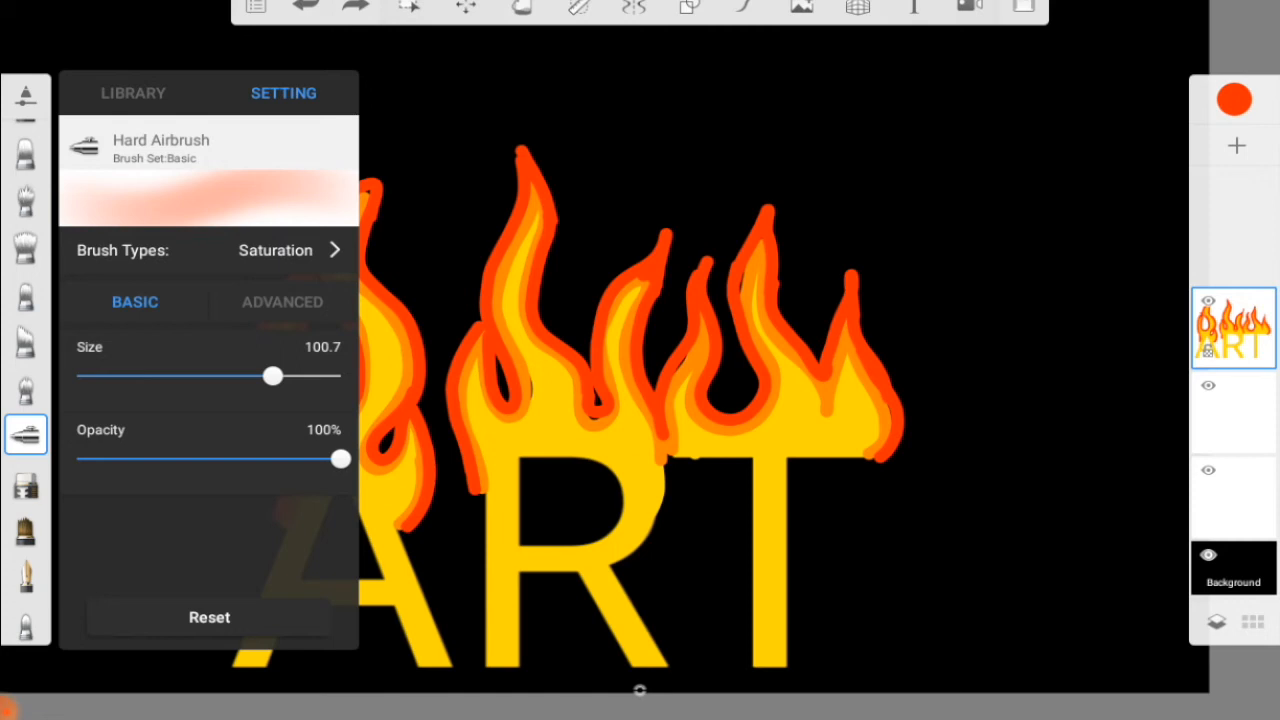
{"action": "left_click", "coordinate": [290, 250]}
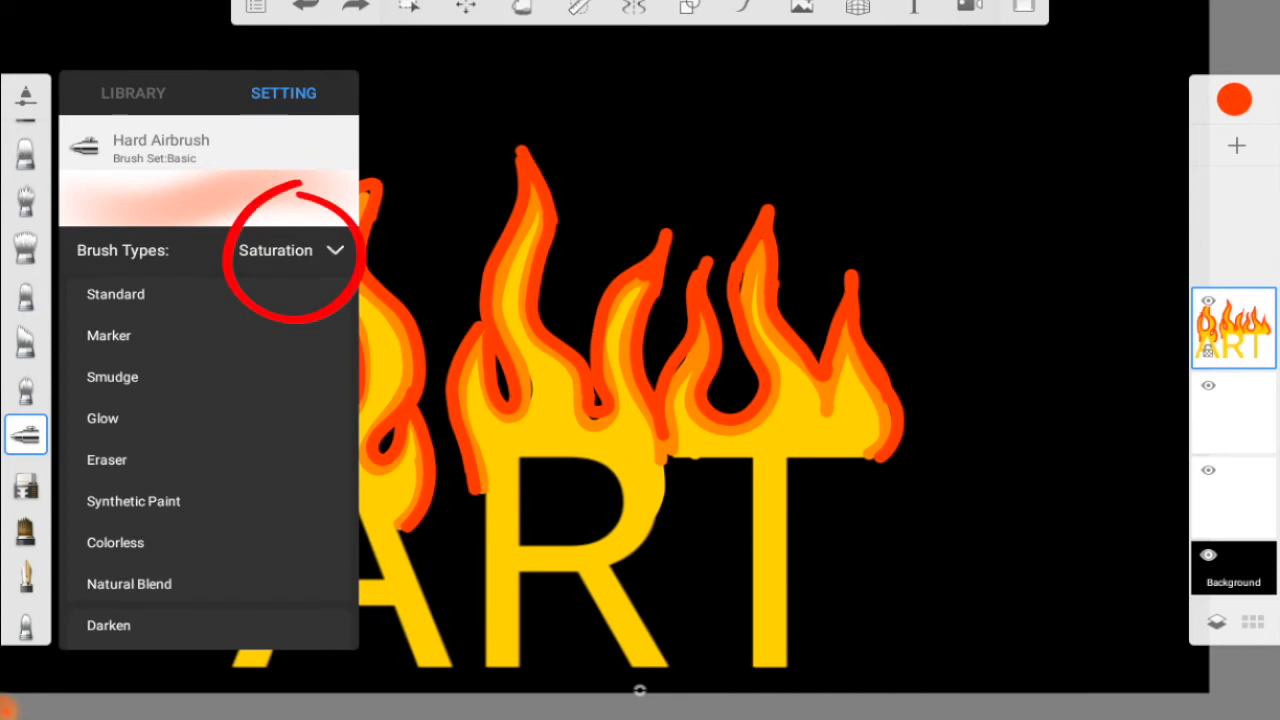
{"action": "scroll", "scroll_direction": "down", "scroll_amount": 3}
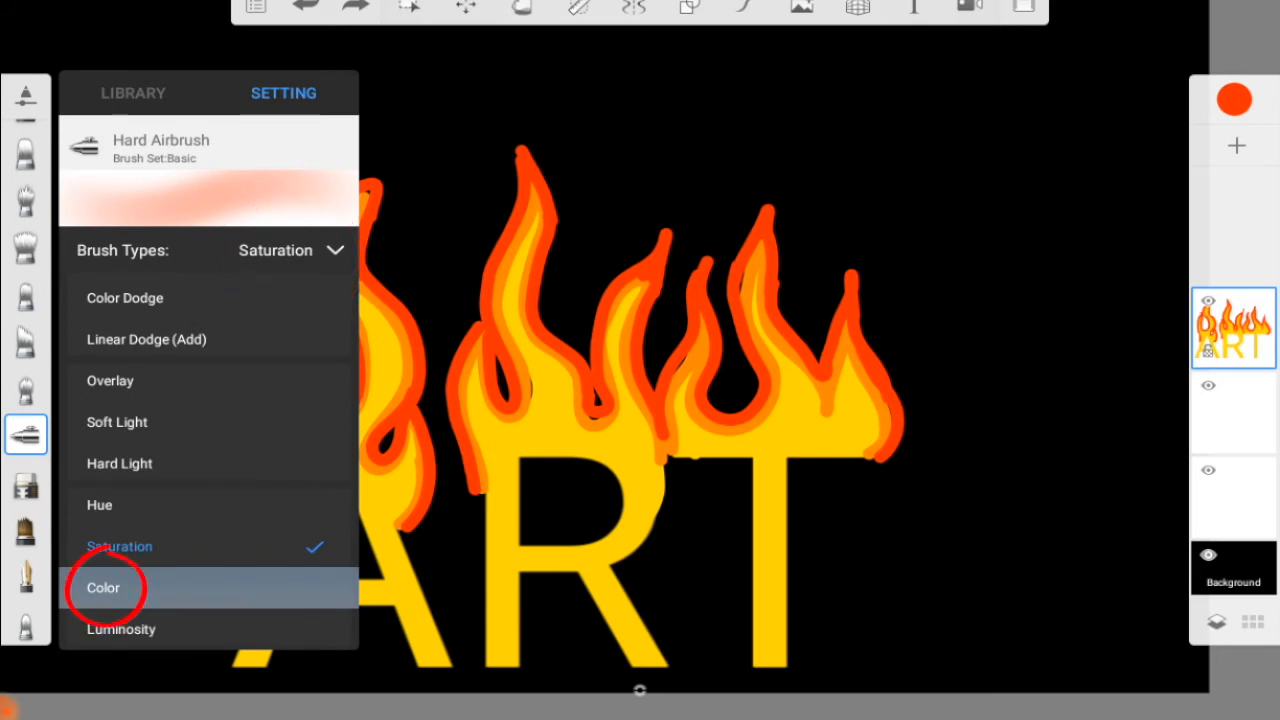
{"action": "left_click", "coordinate": [103, 588]}
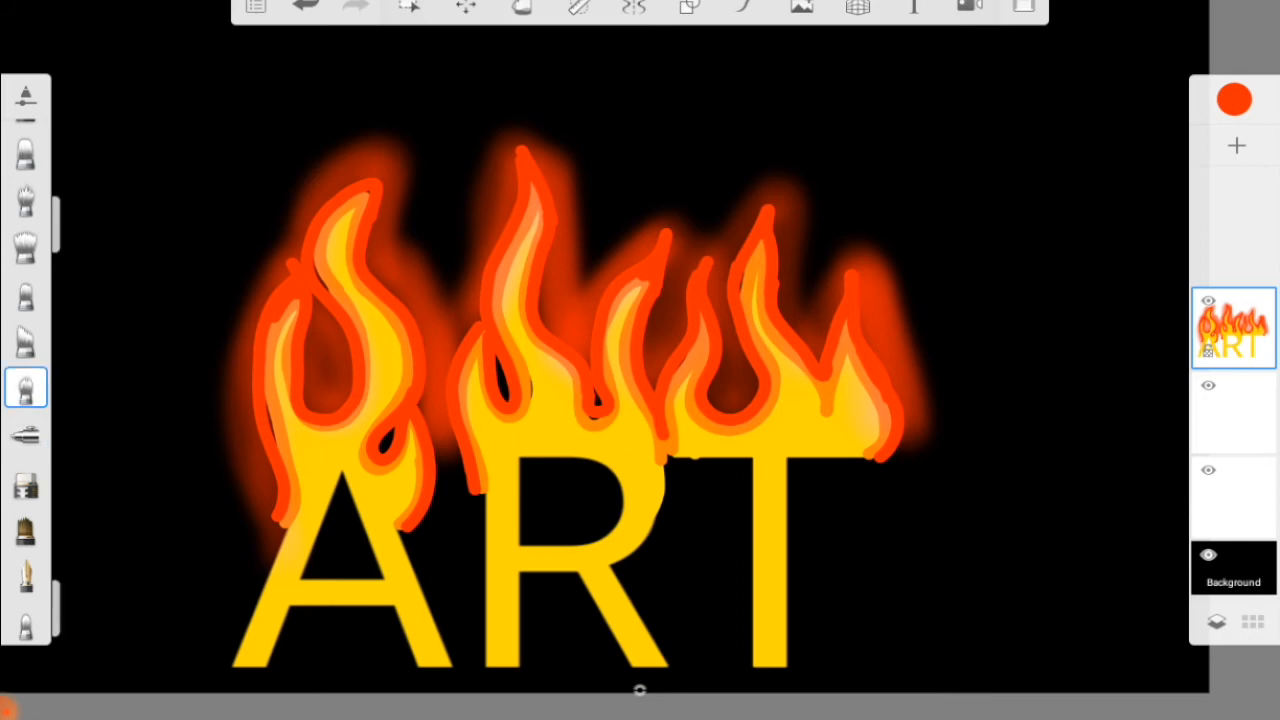
- Select the smudge brush from the toolbar for blending the flames
{"action": "left_click", "coordinate": [26, 199]}
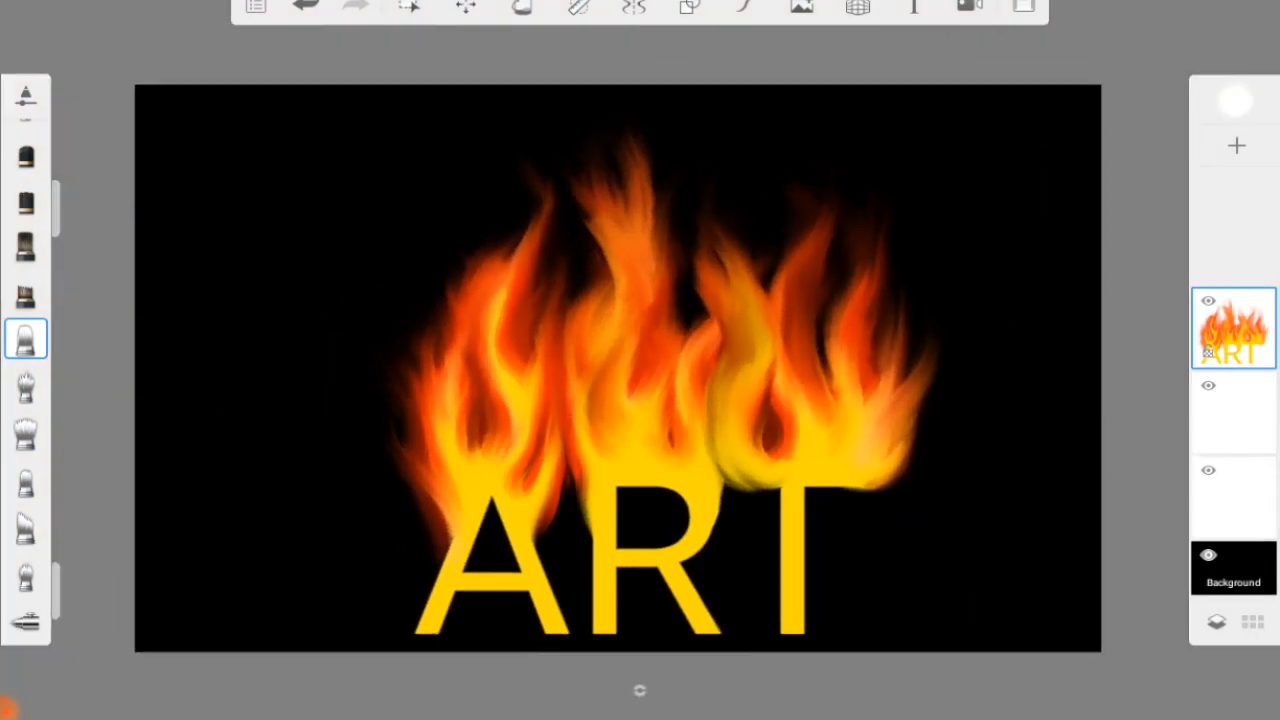
- Open the main menu's Share options, view Others, then back out
{"action": "left_click", "coordinate": [305, 8]}
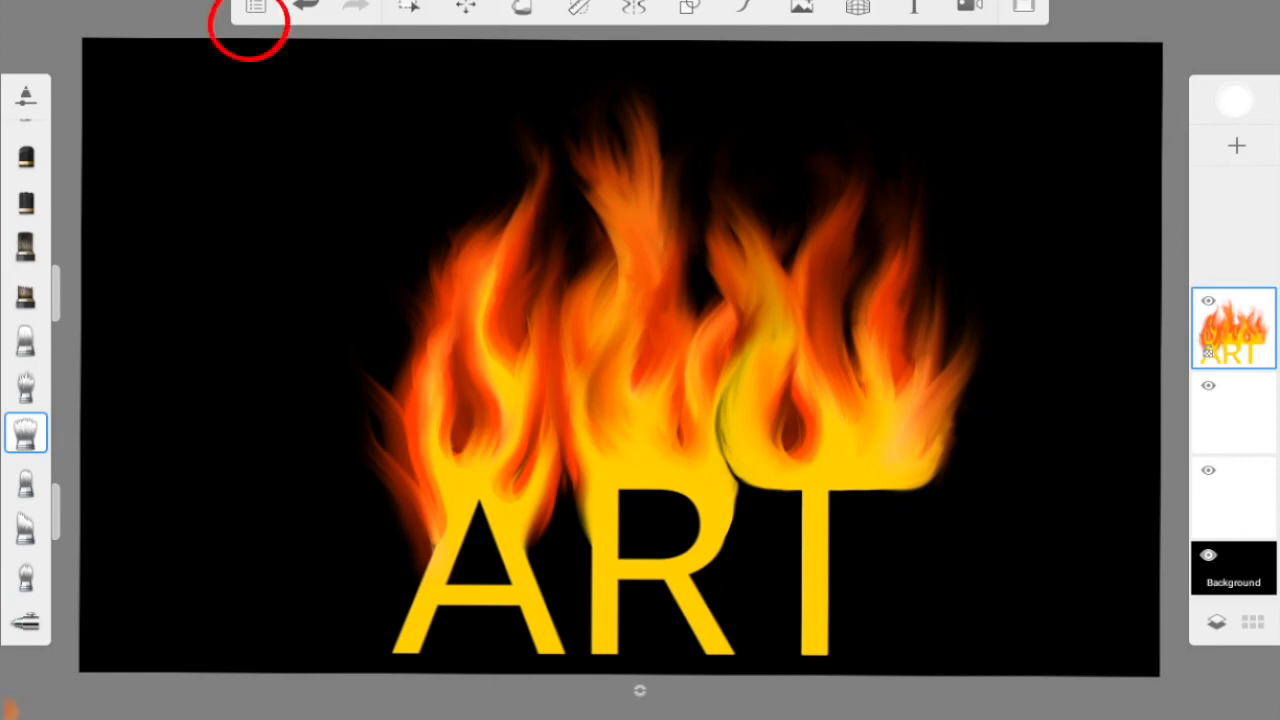
{"action": "left_click", "coordinate": [255, 8]}
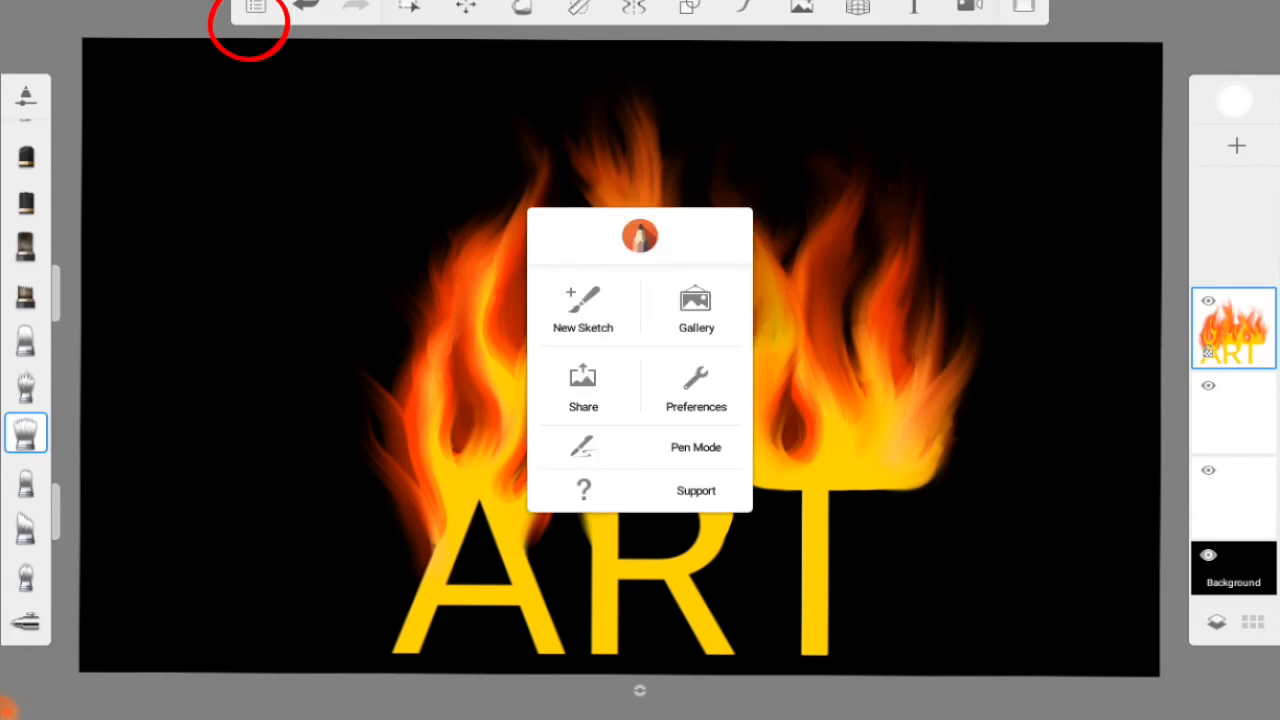
{"action": "left_click", "coordinate": [583, 388]}
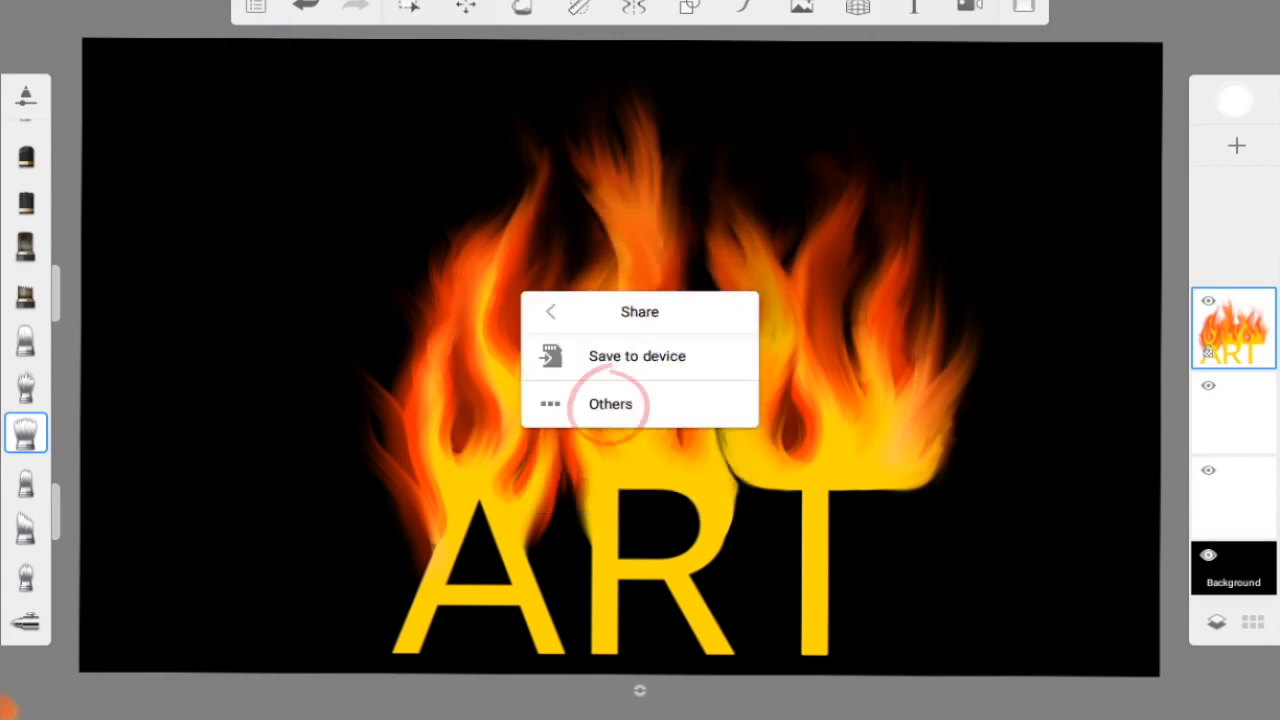
{"action": "left_click", "coordinate": [610, 404]}
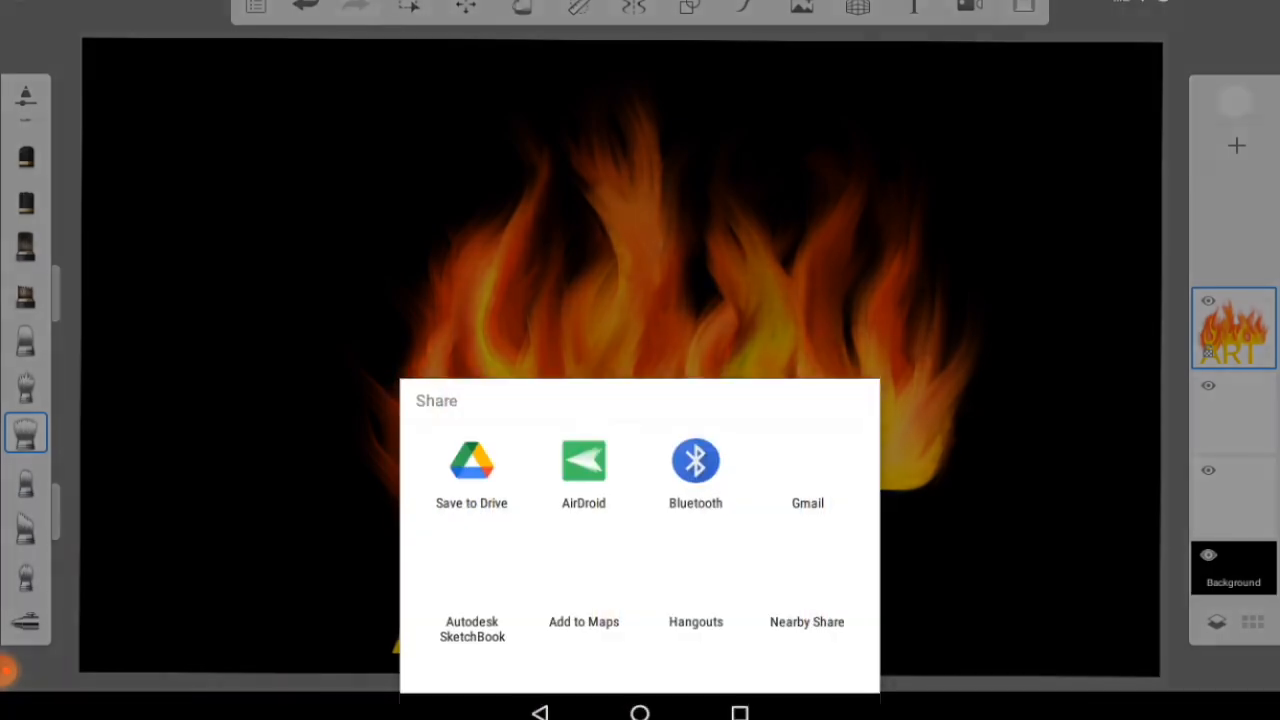
{"action": "left_click", "coordinate": [807, 470]}
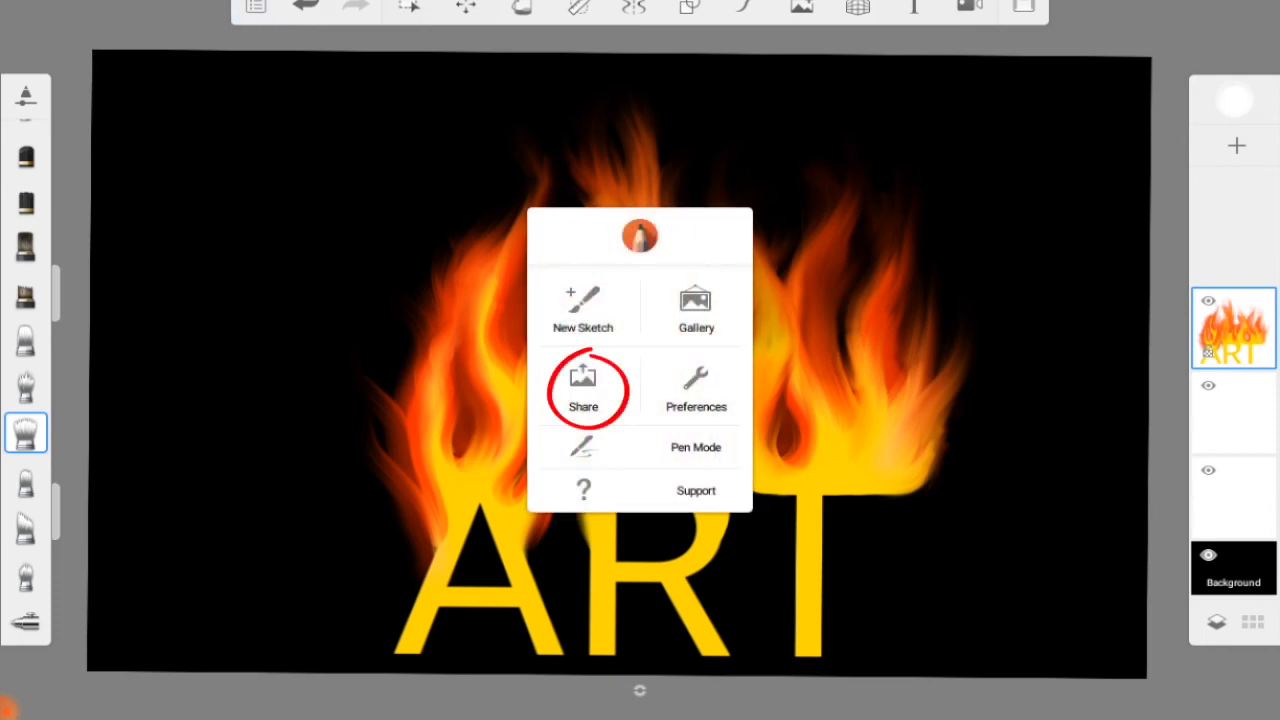
- Save the drawing to the device as a PNG named 'your na'
{"action": "left_click", "coordinate": [583, 390]}
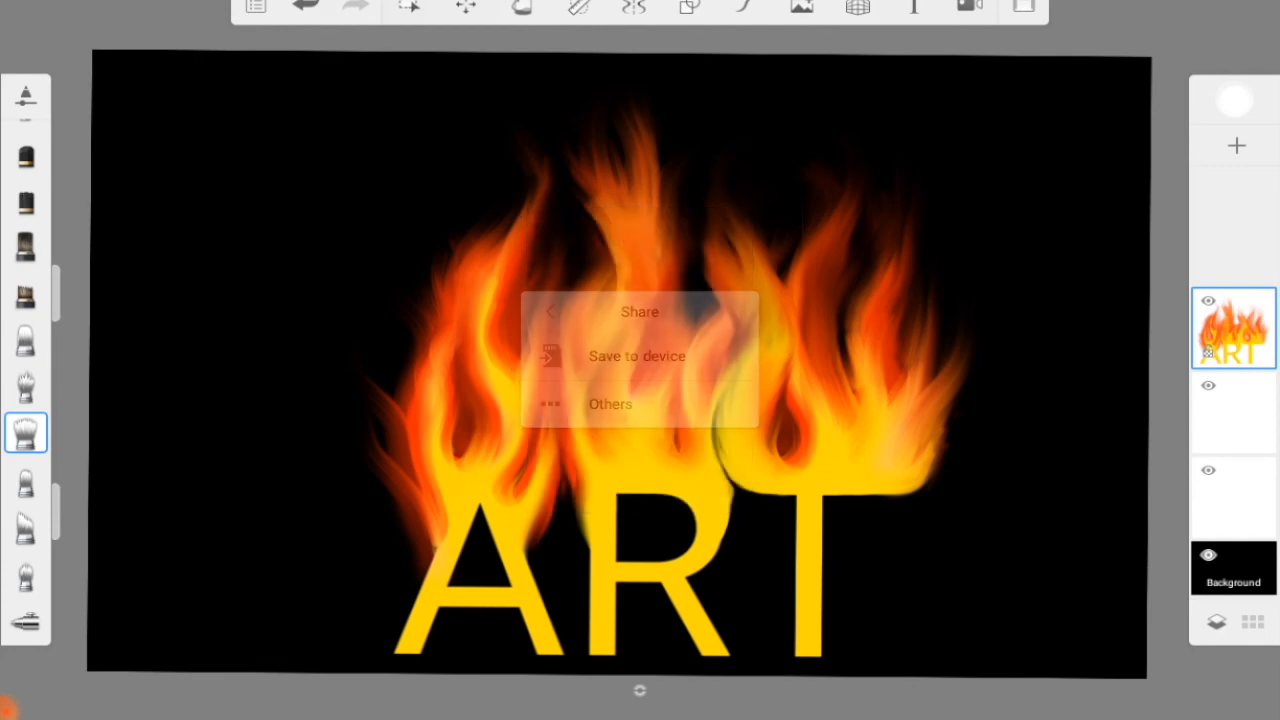
{"action": "left_click", "coordinate": [636, 356]}
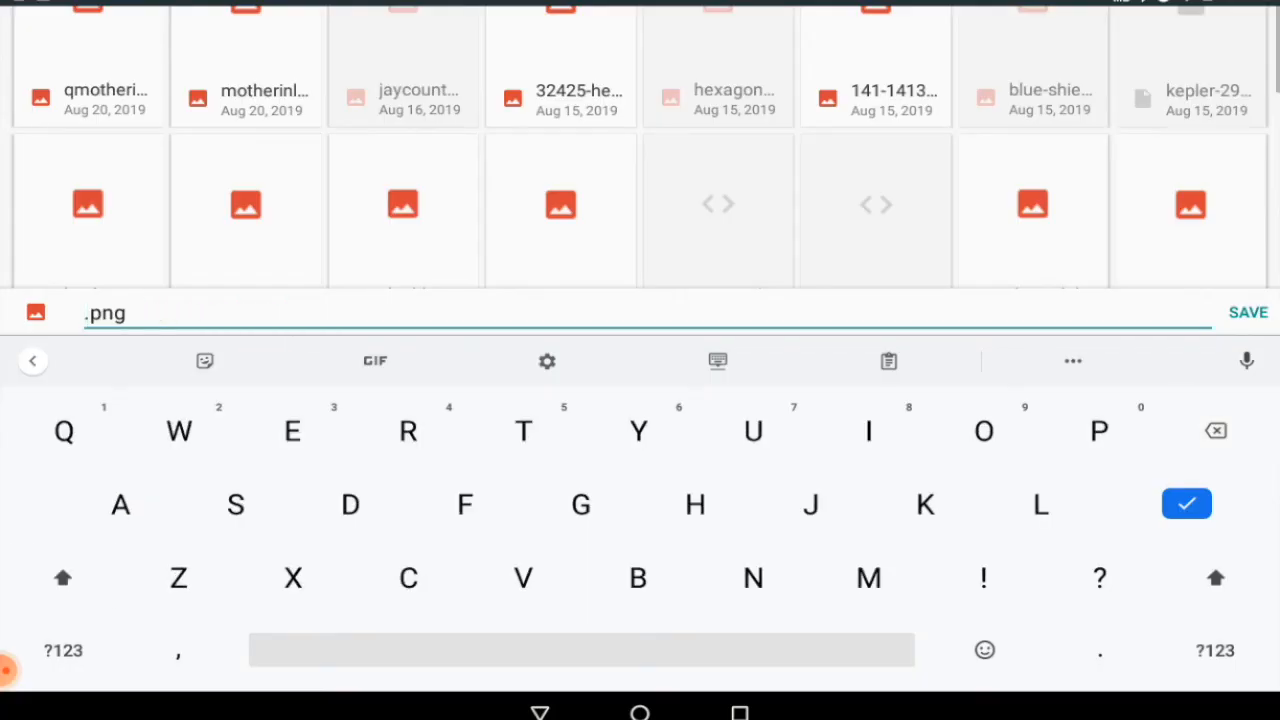
{"action": "type", "text": "your na"}
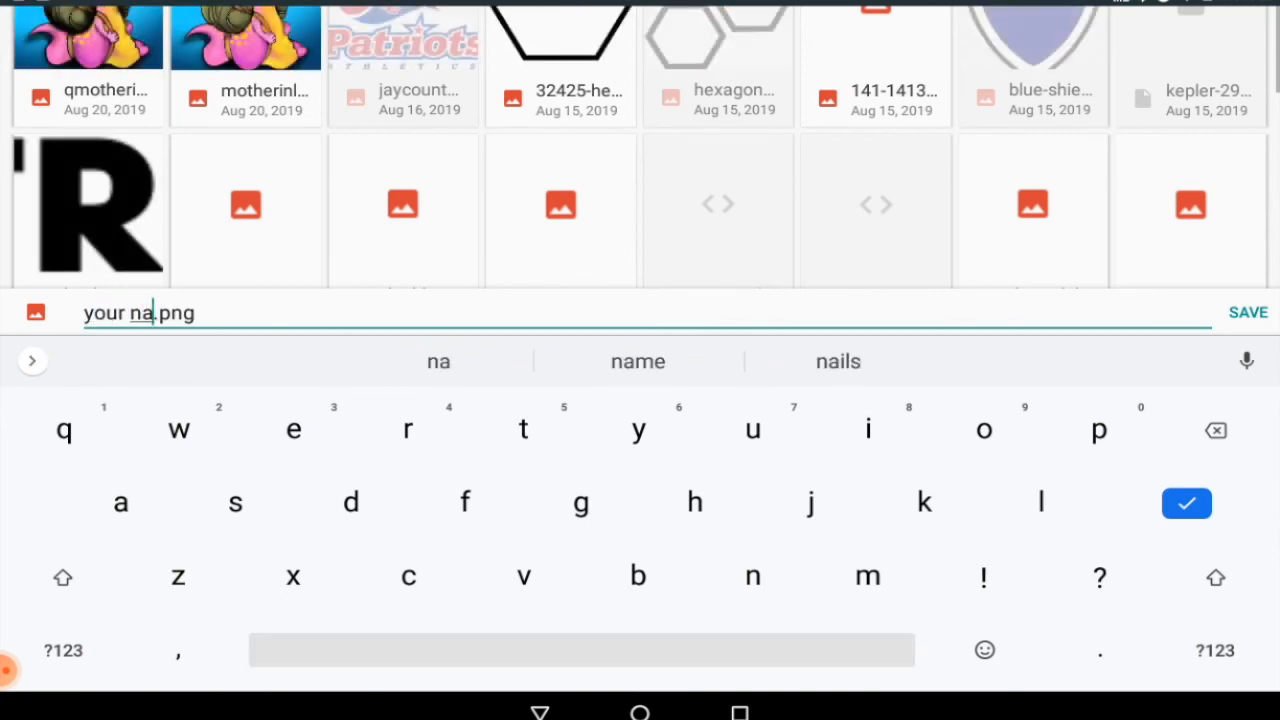
{"action": "left_click", "coordinate": [1248, 312]}
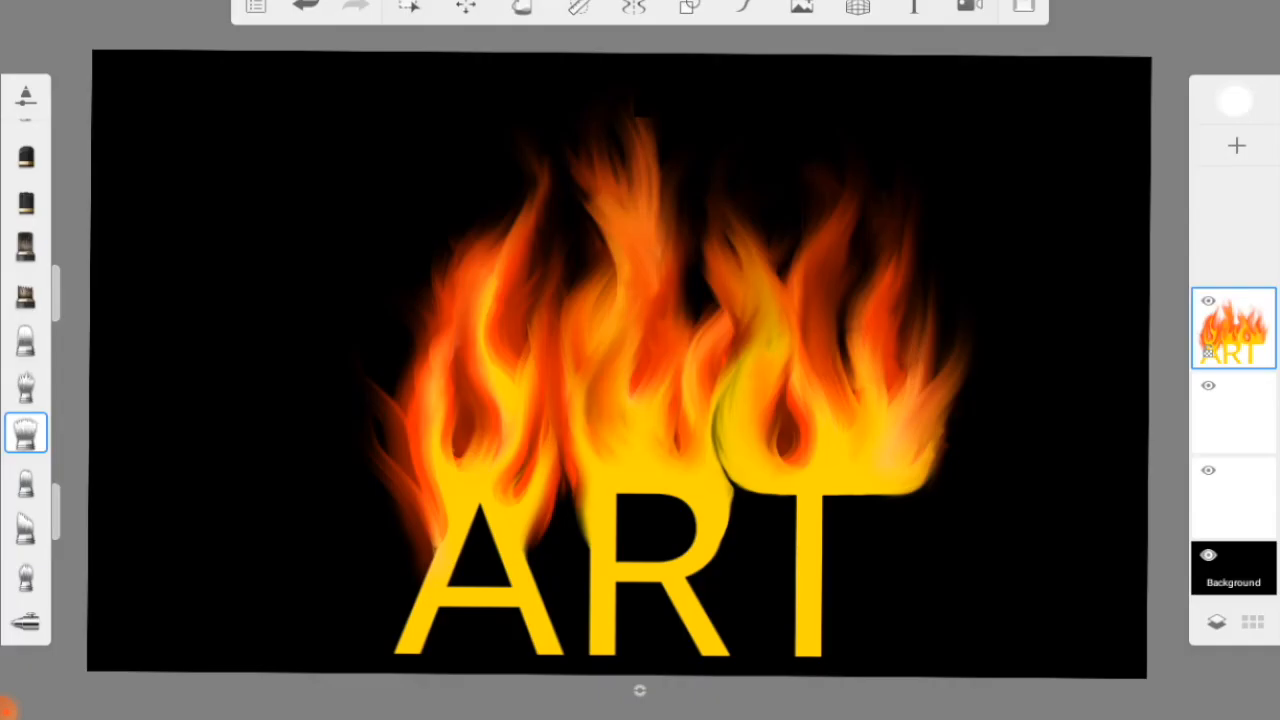